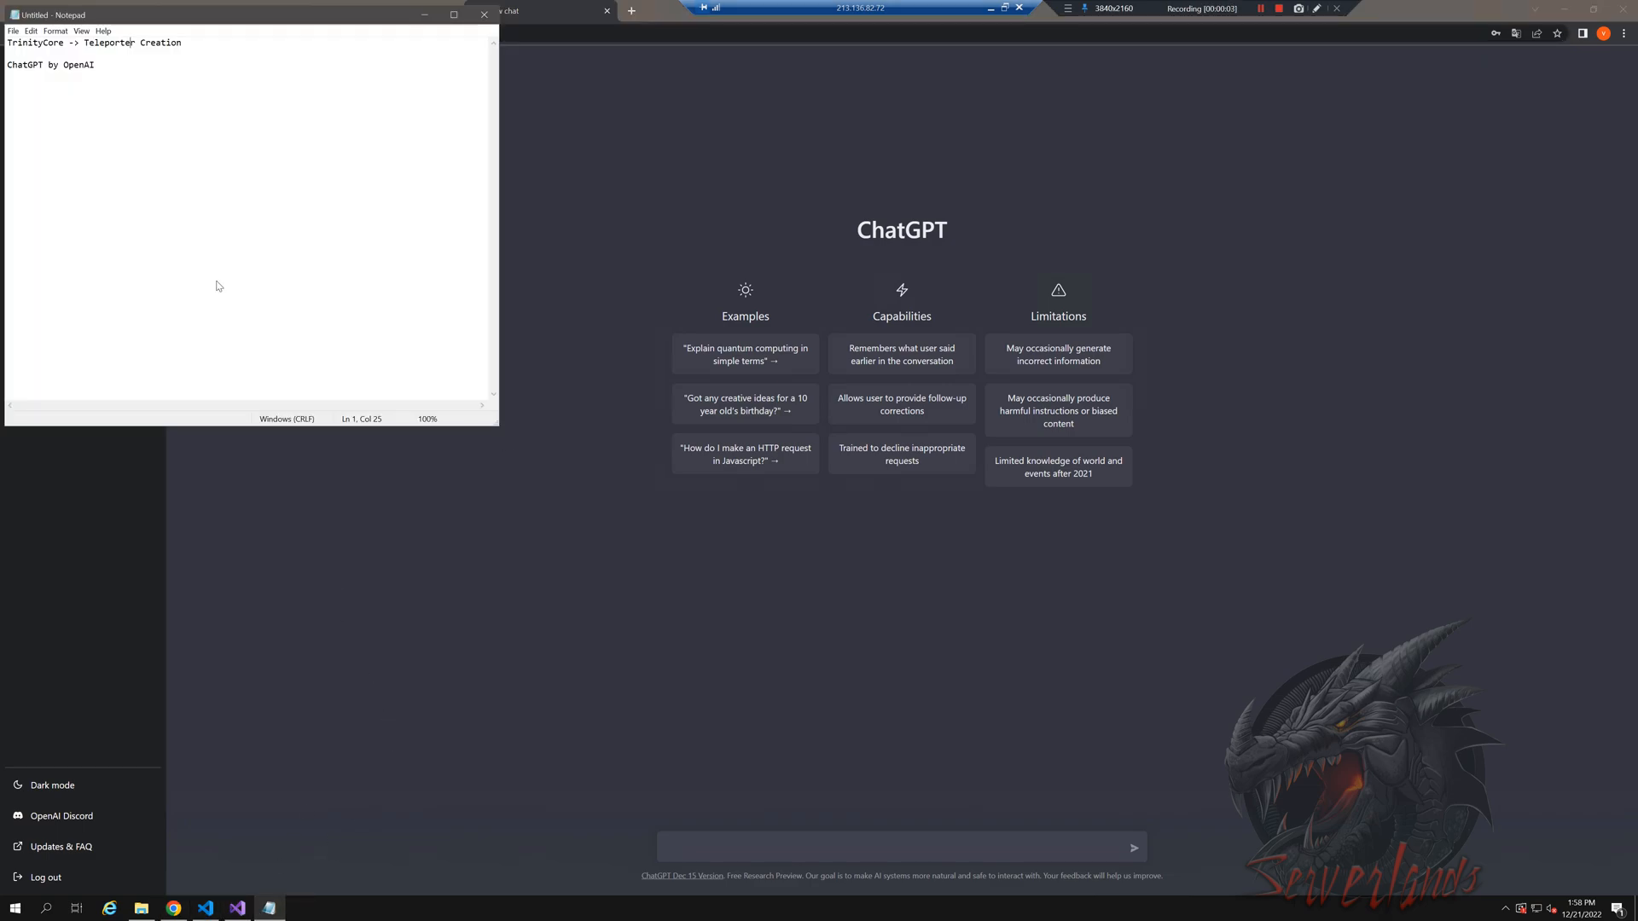
- Put away the teleporter title notes and return to the blank ChatGPT new chat page
double_click(109, 42)
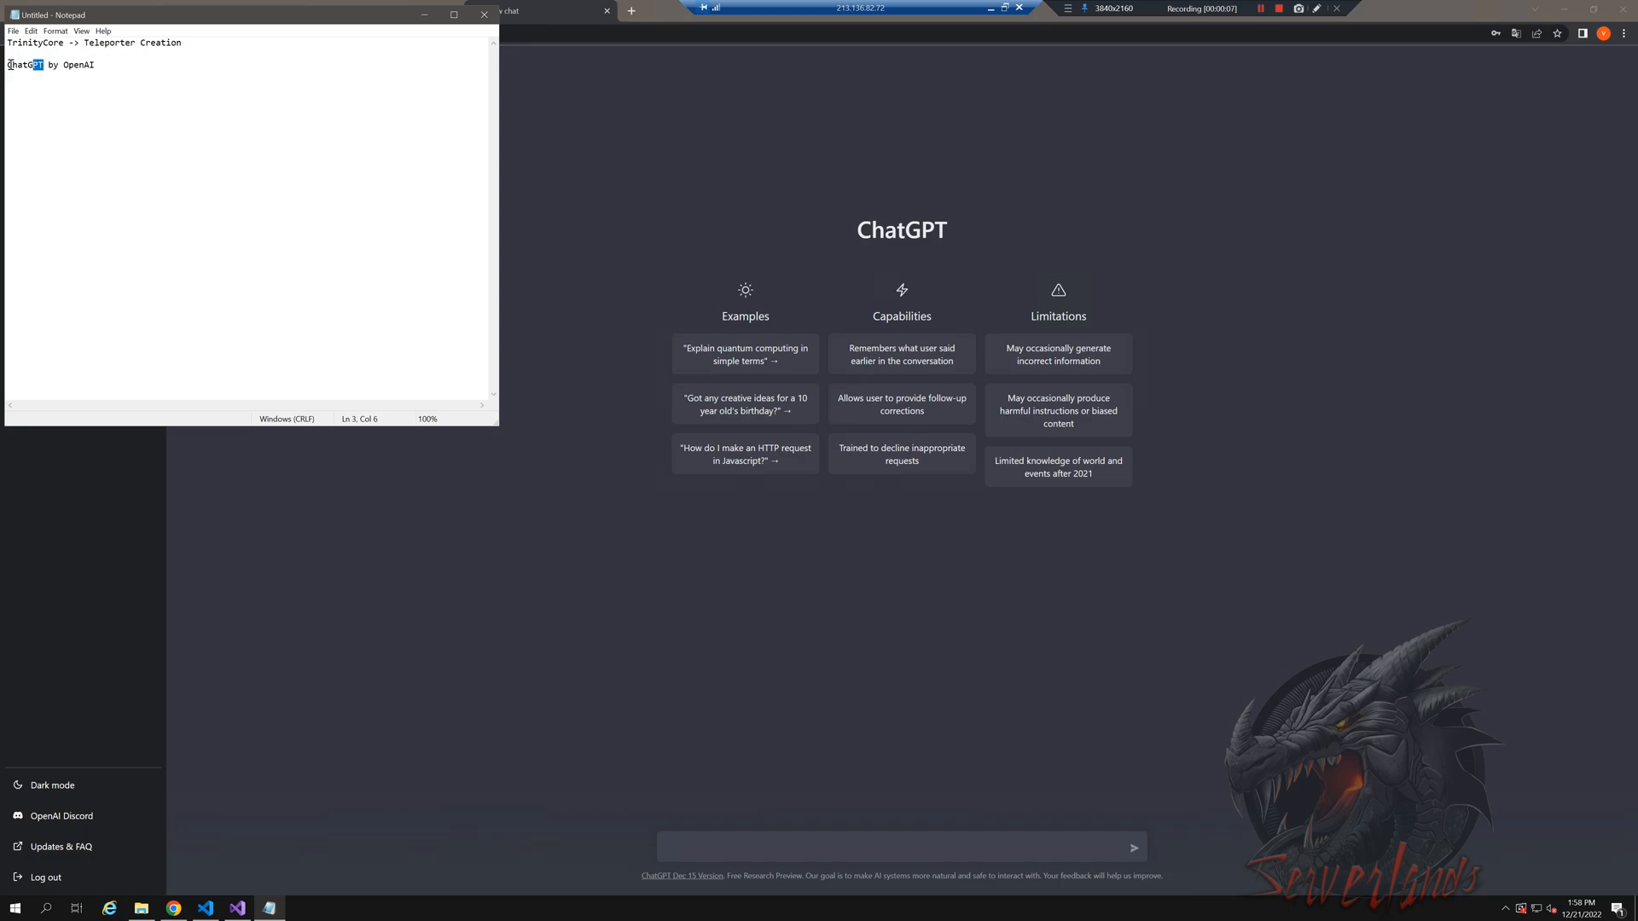
double_click(24, 64)
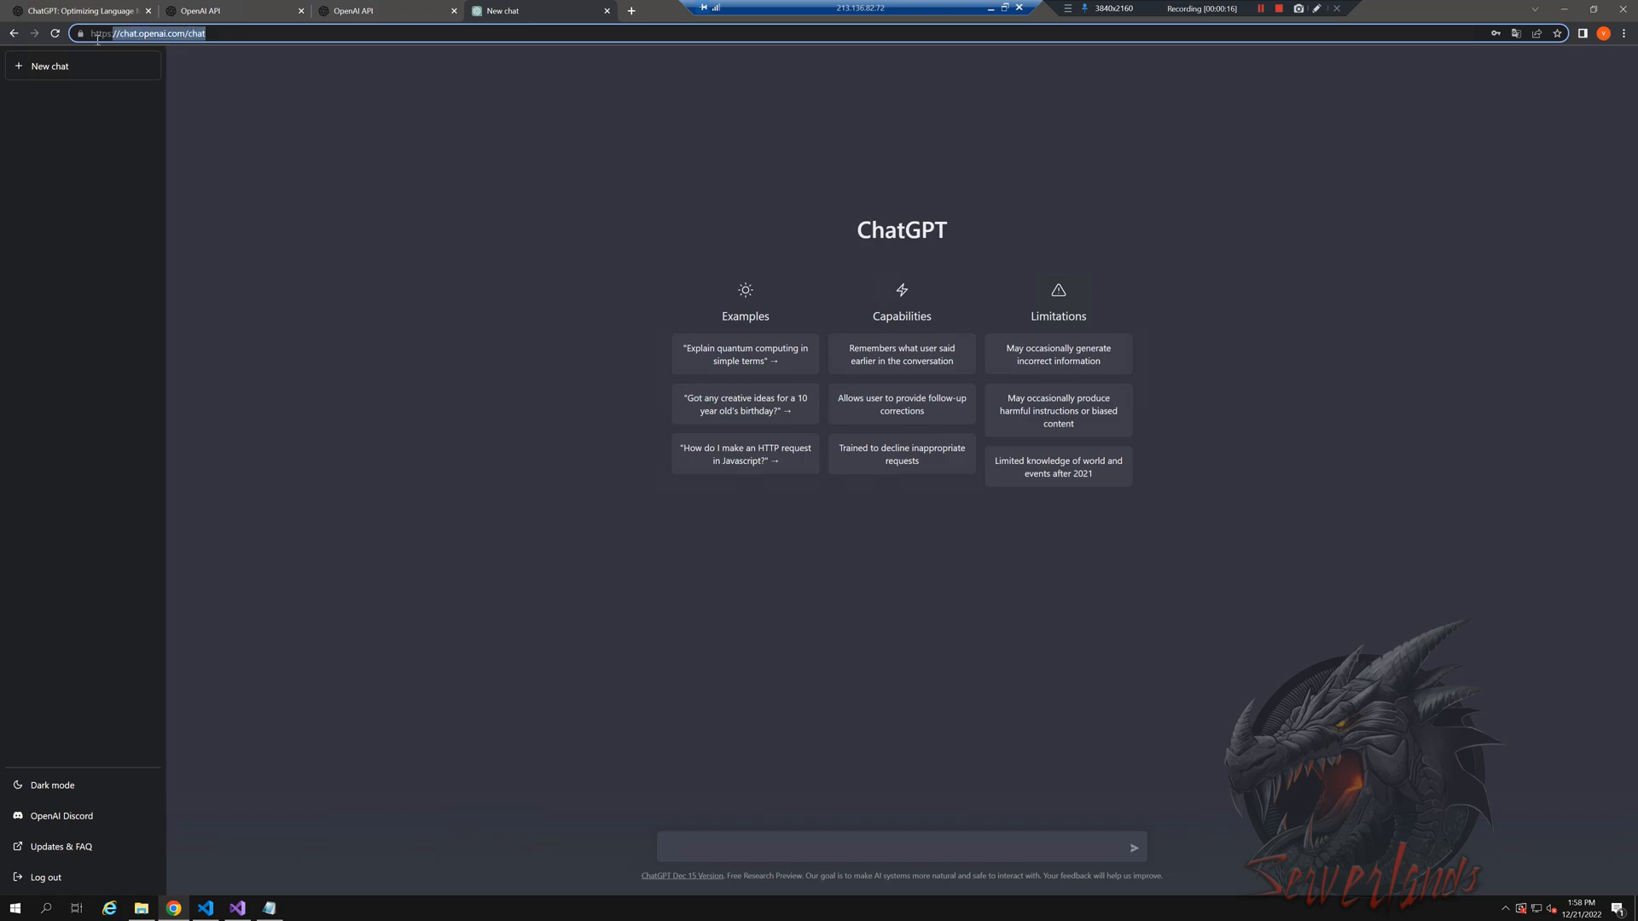
click(147, 32)
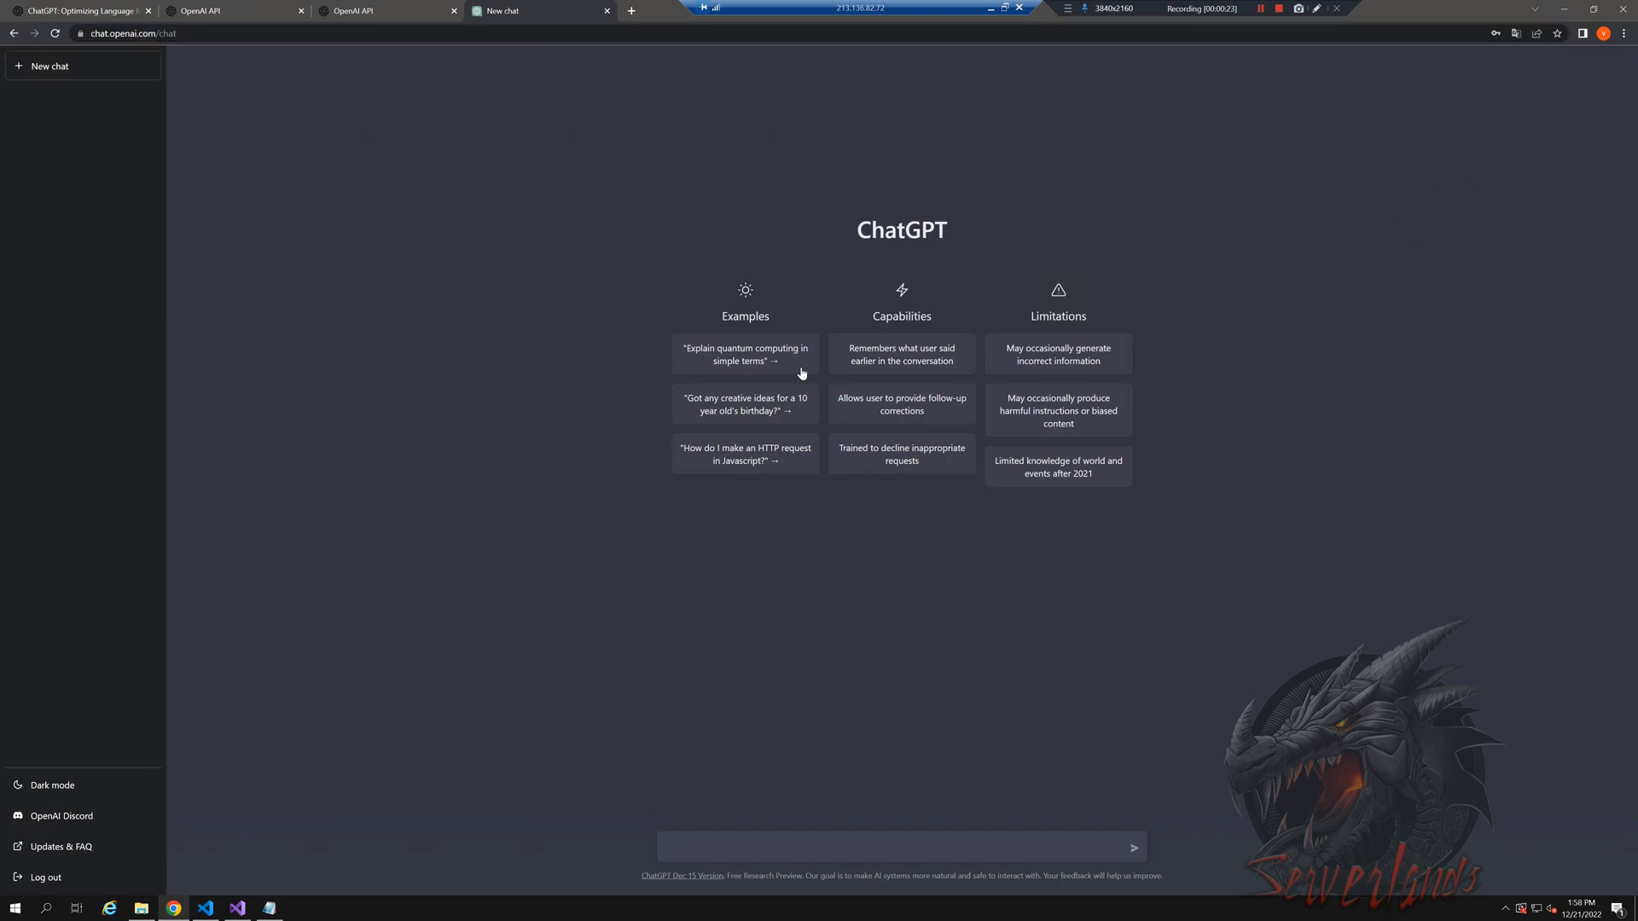
mouse_move(891, 300)
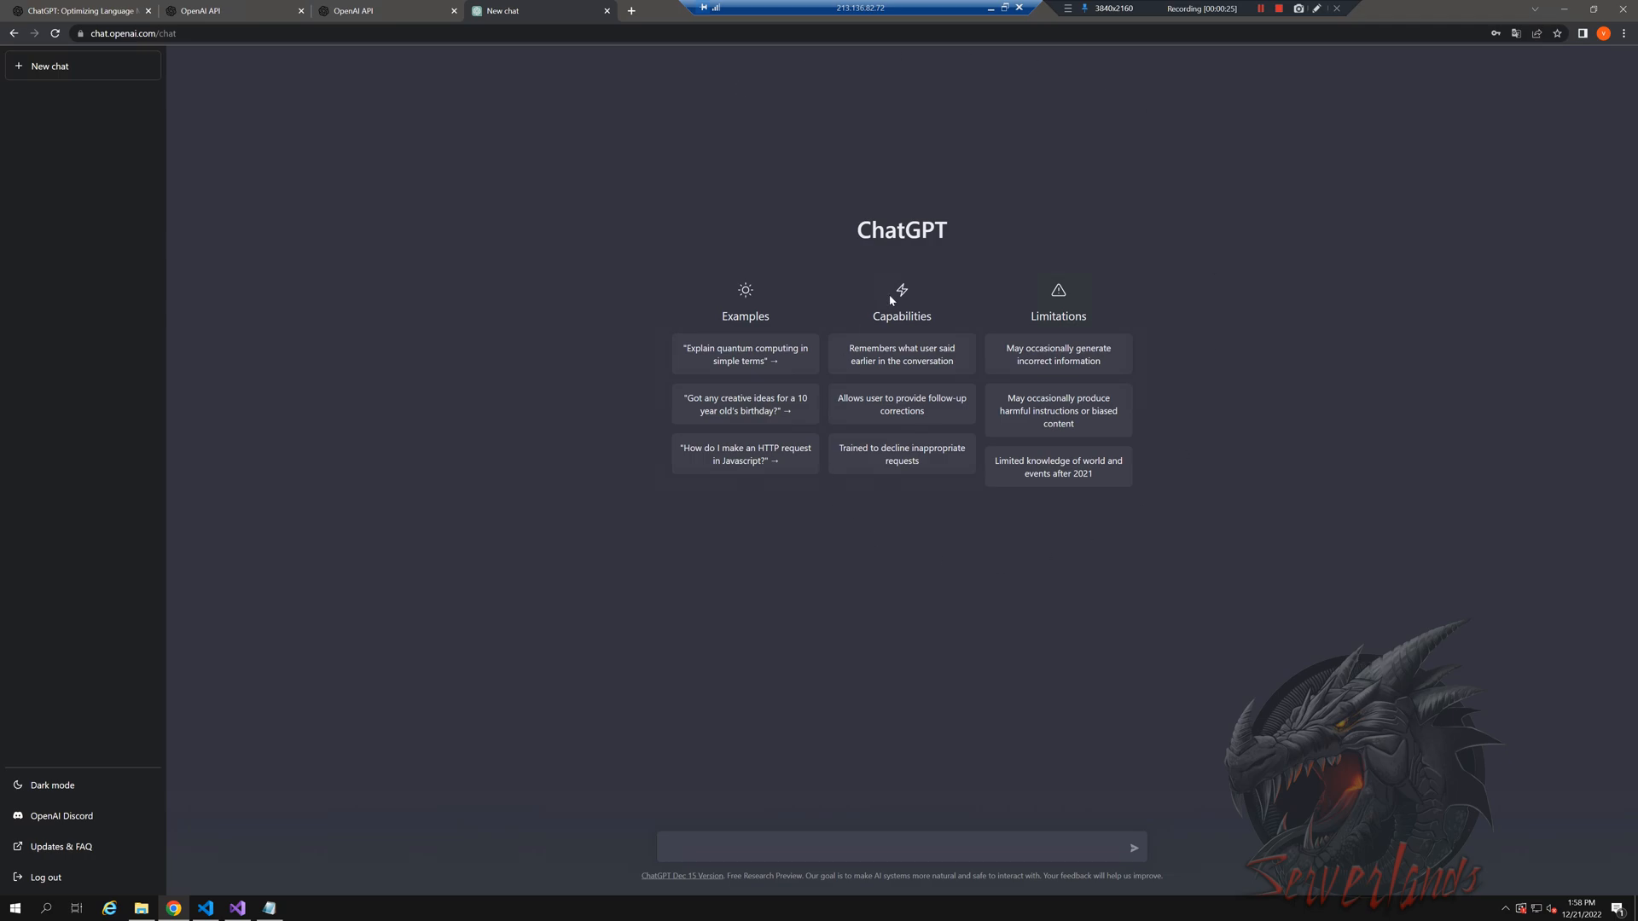
mouse_move(746, 463)
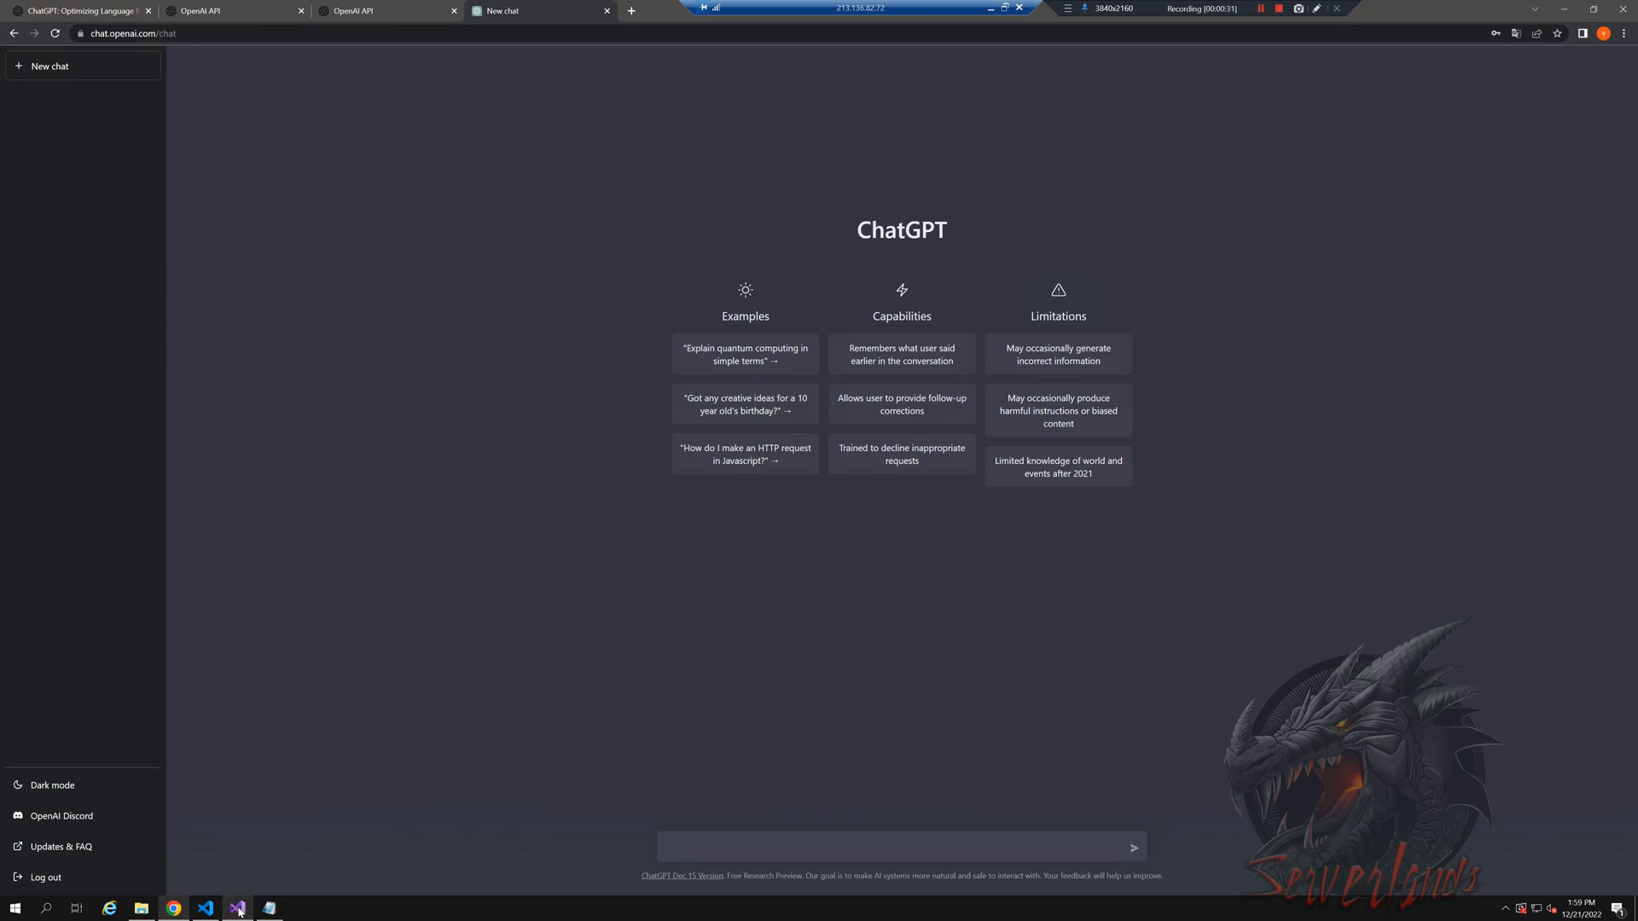
- Copy playtime.cpp as teleporter.cpp in the Custom scripts folder and open it for editing
click(235, 906)
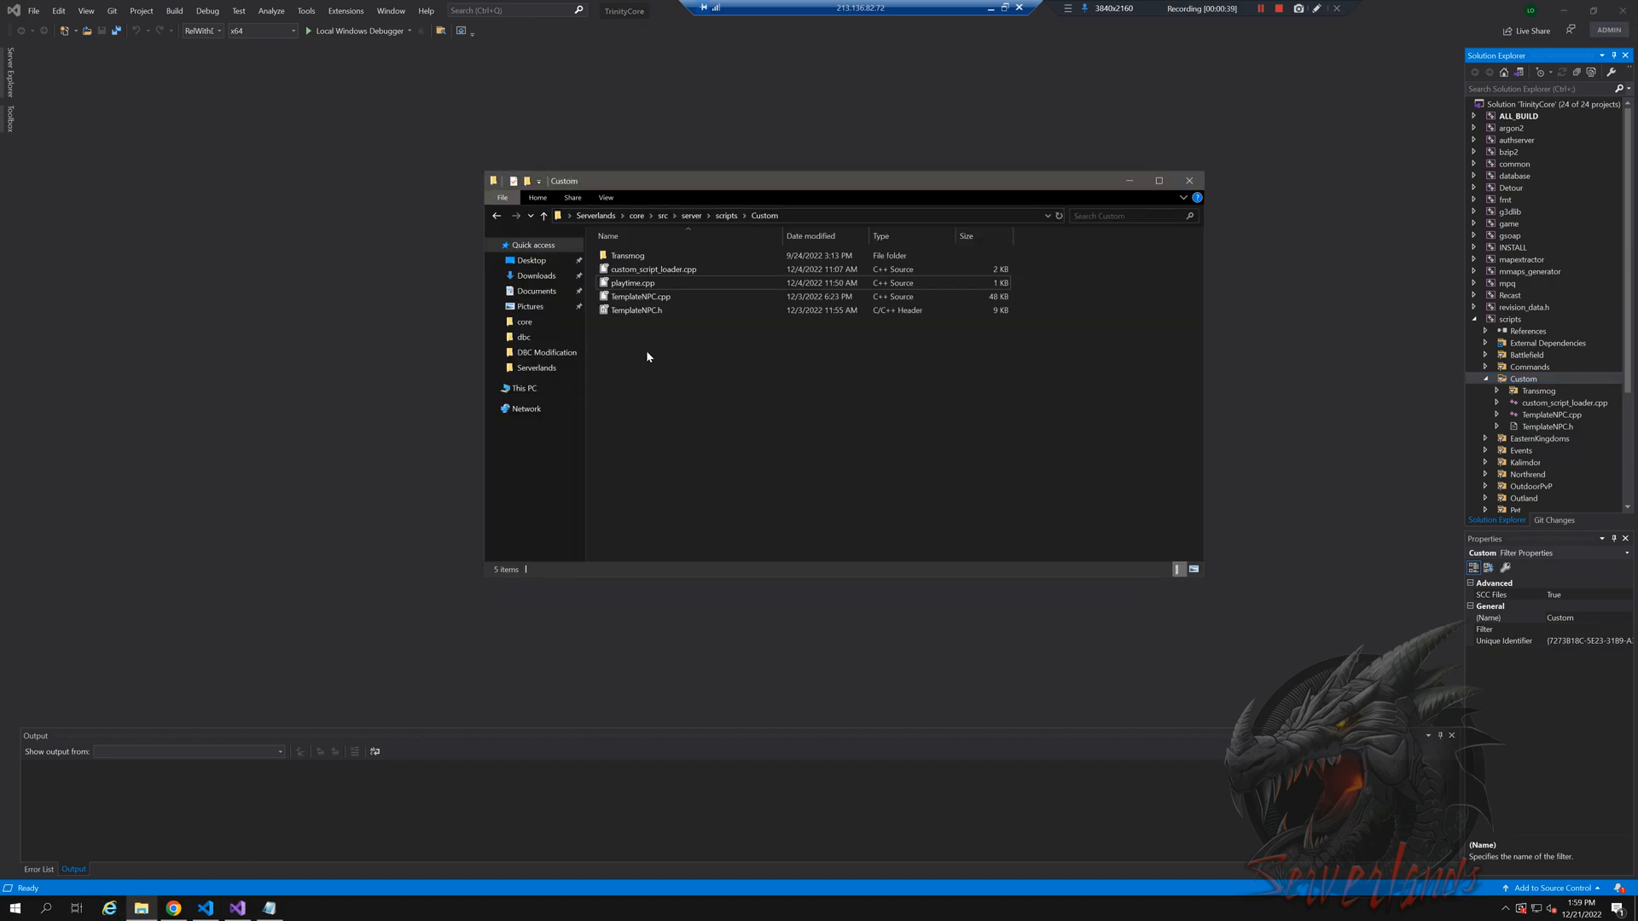
right_click(647, 335)
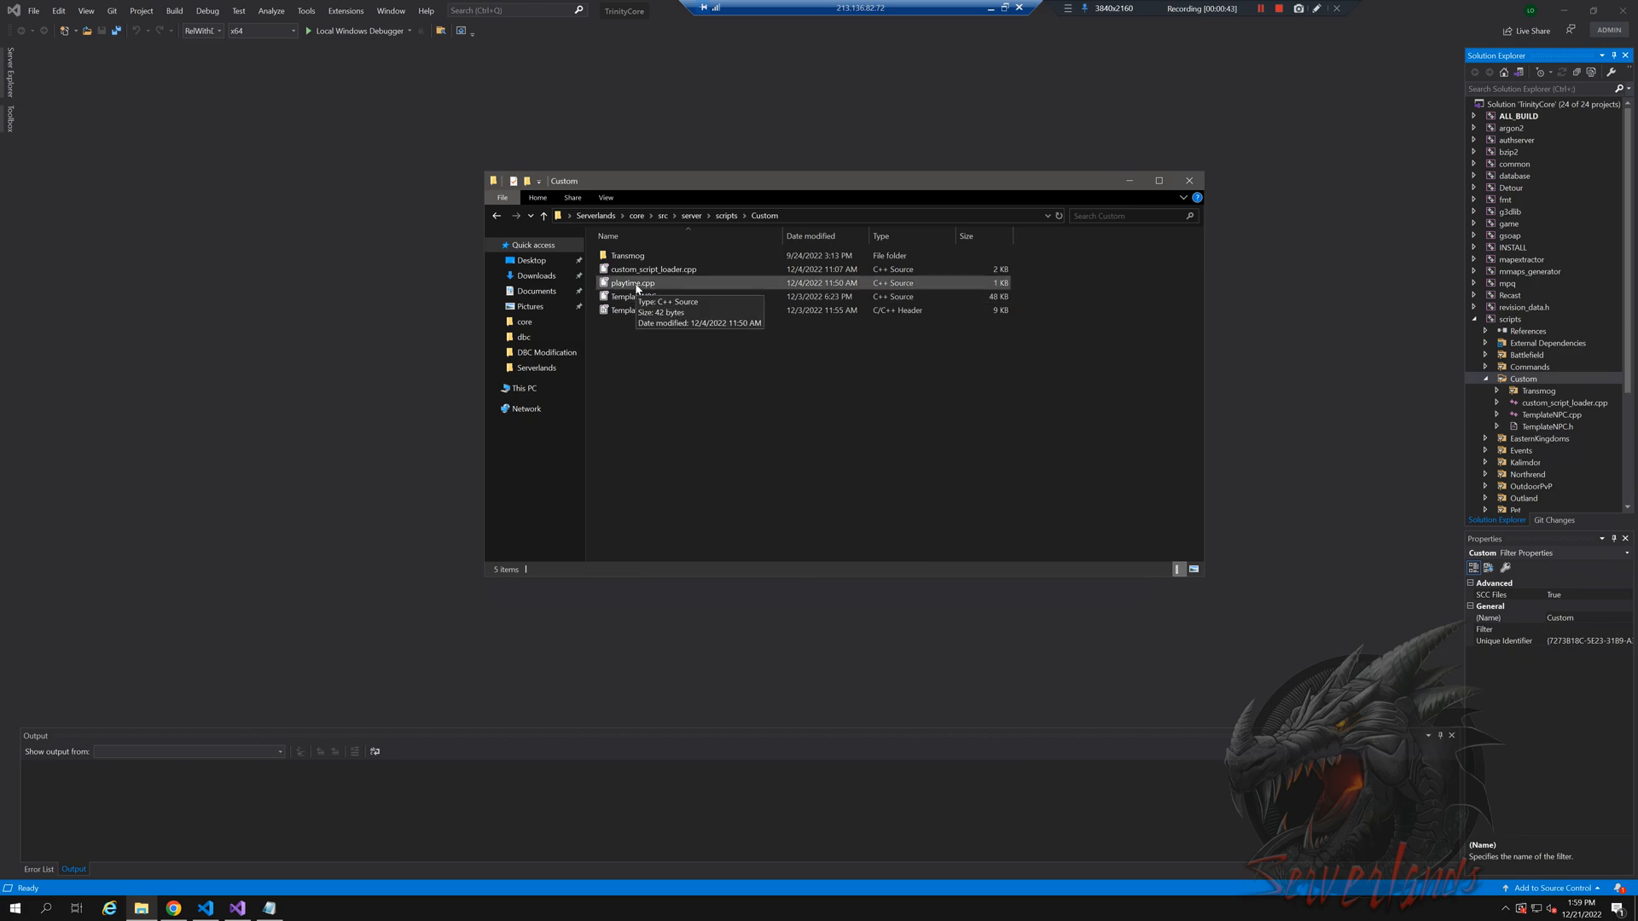
click(631, 283)
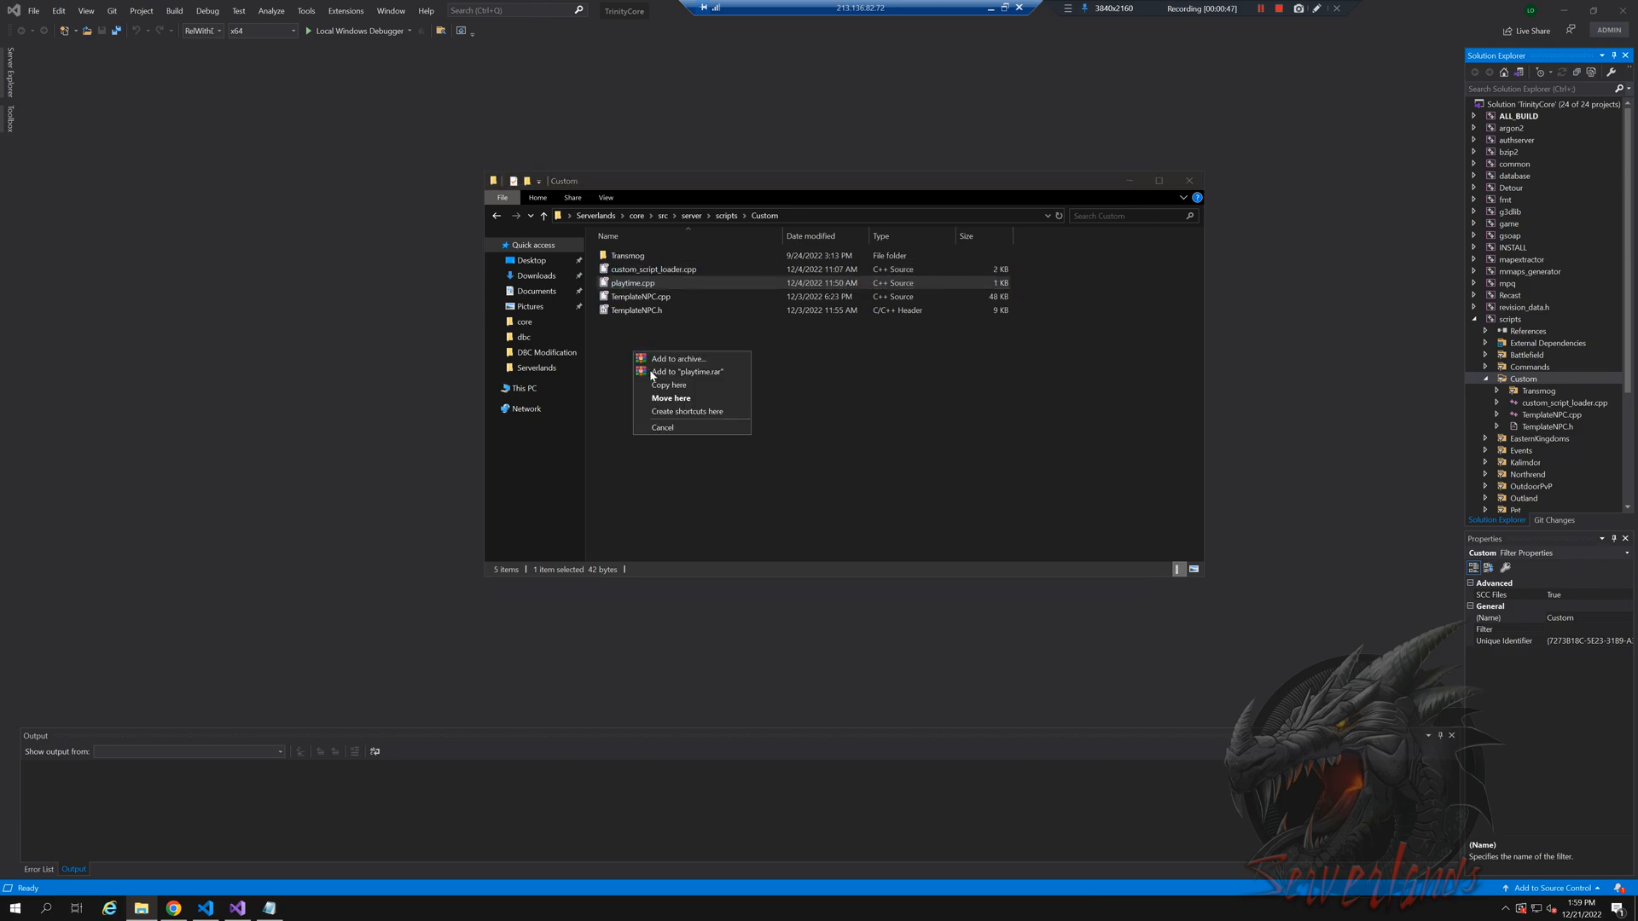
click(669, 384)
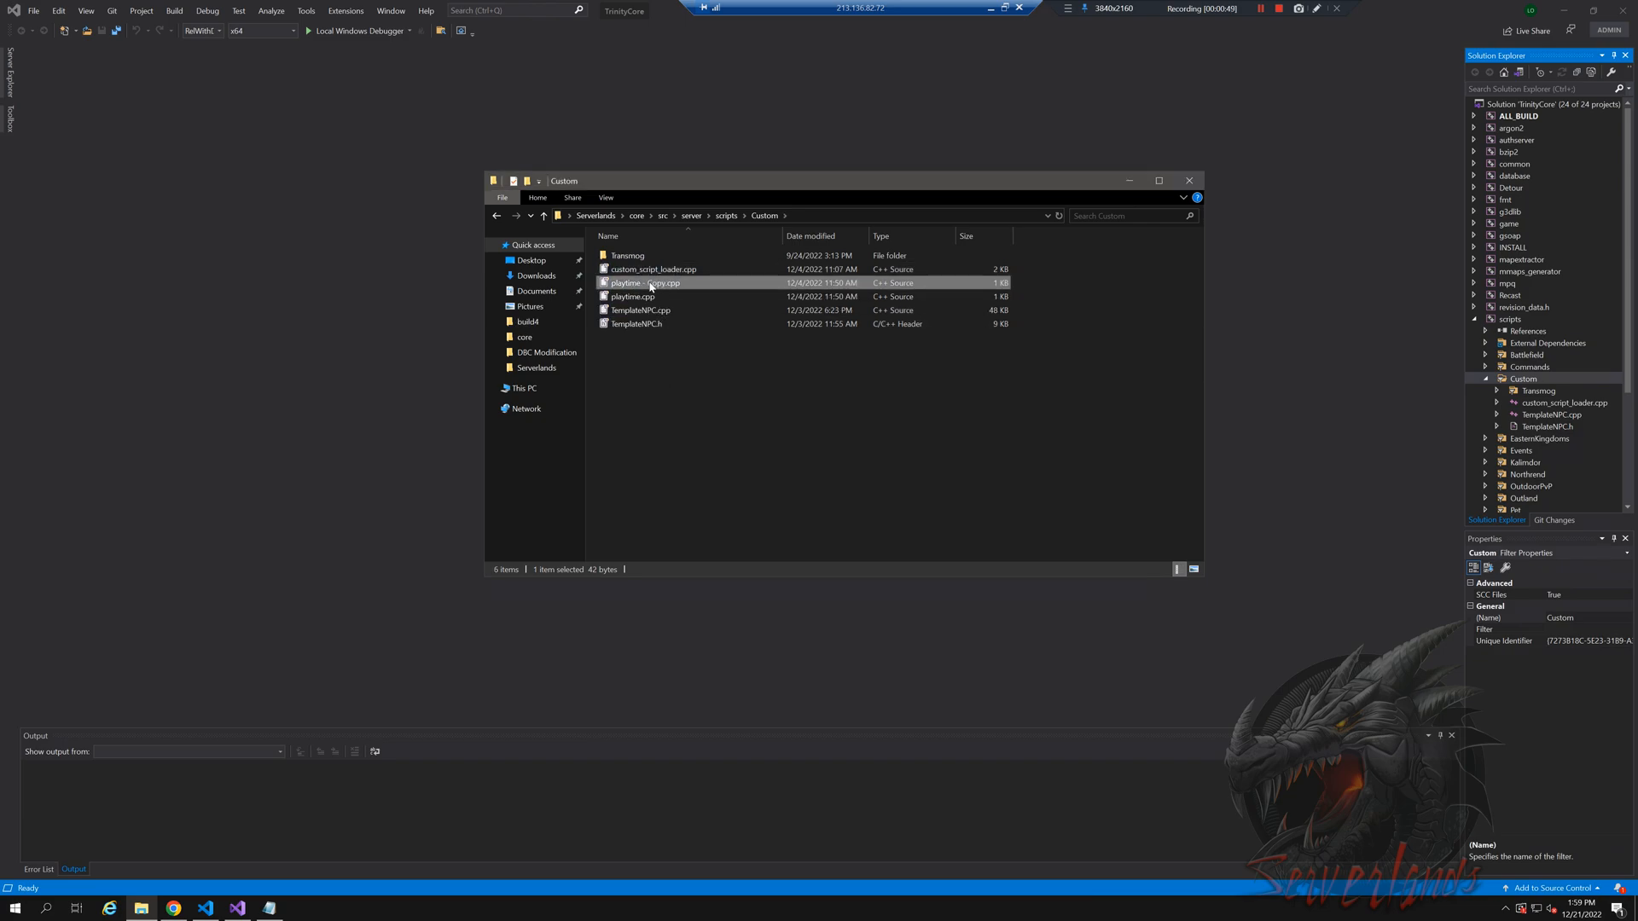
click(643, 282)
text(teleporter)
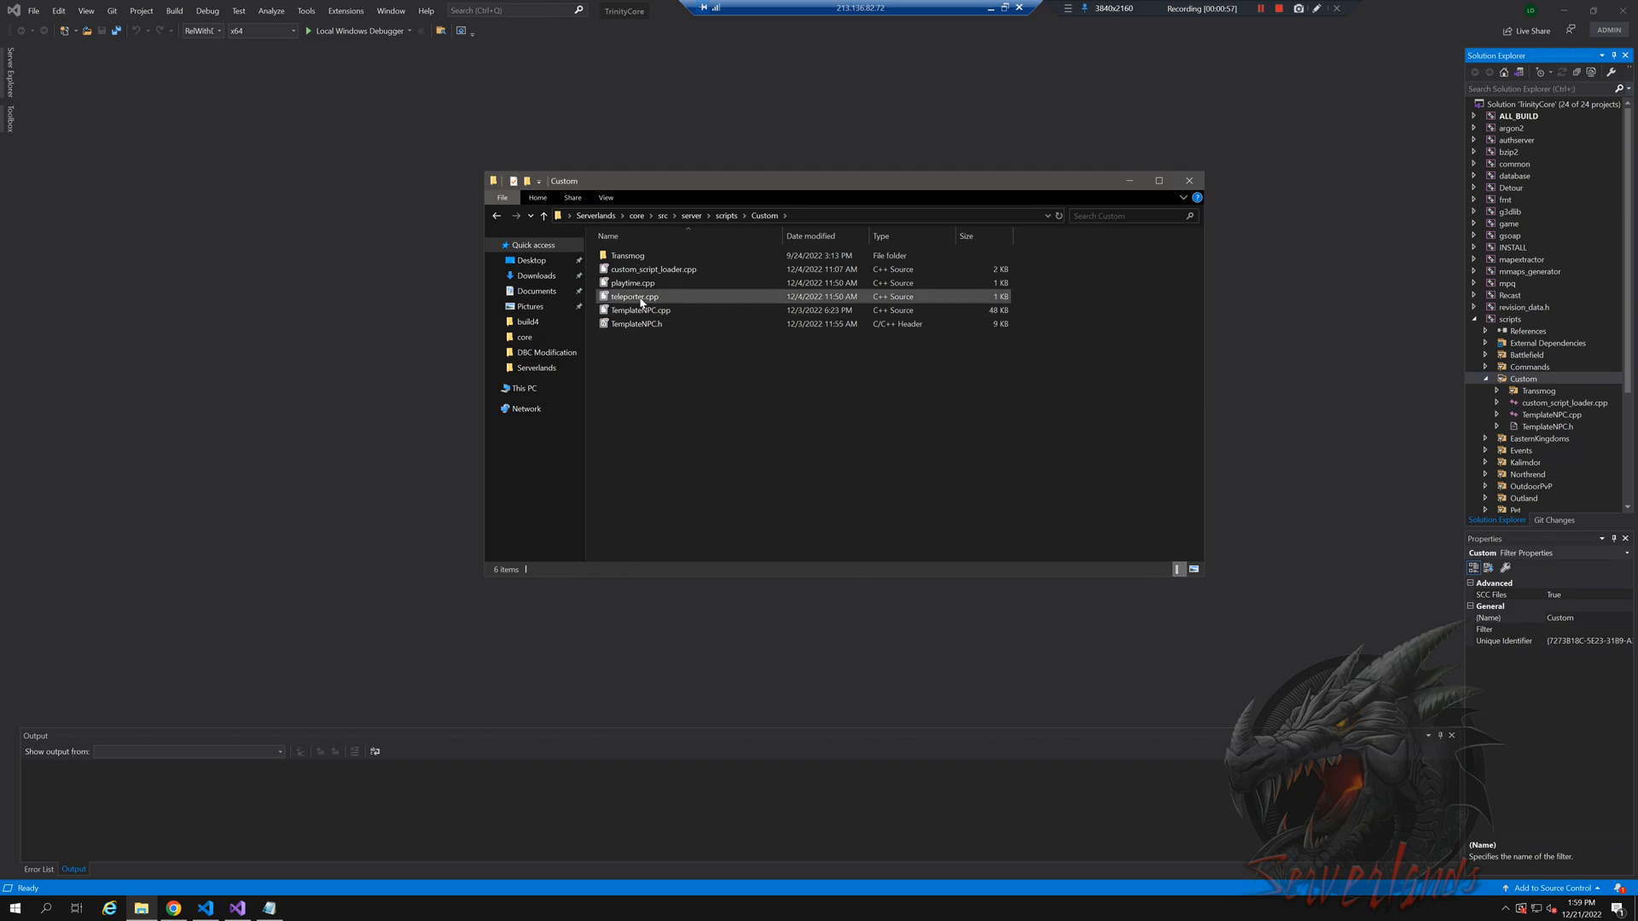
click(635, 295)
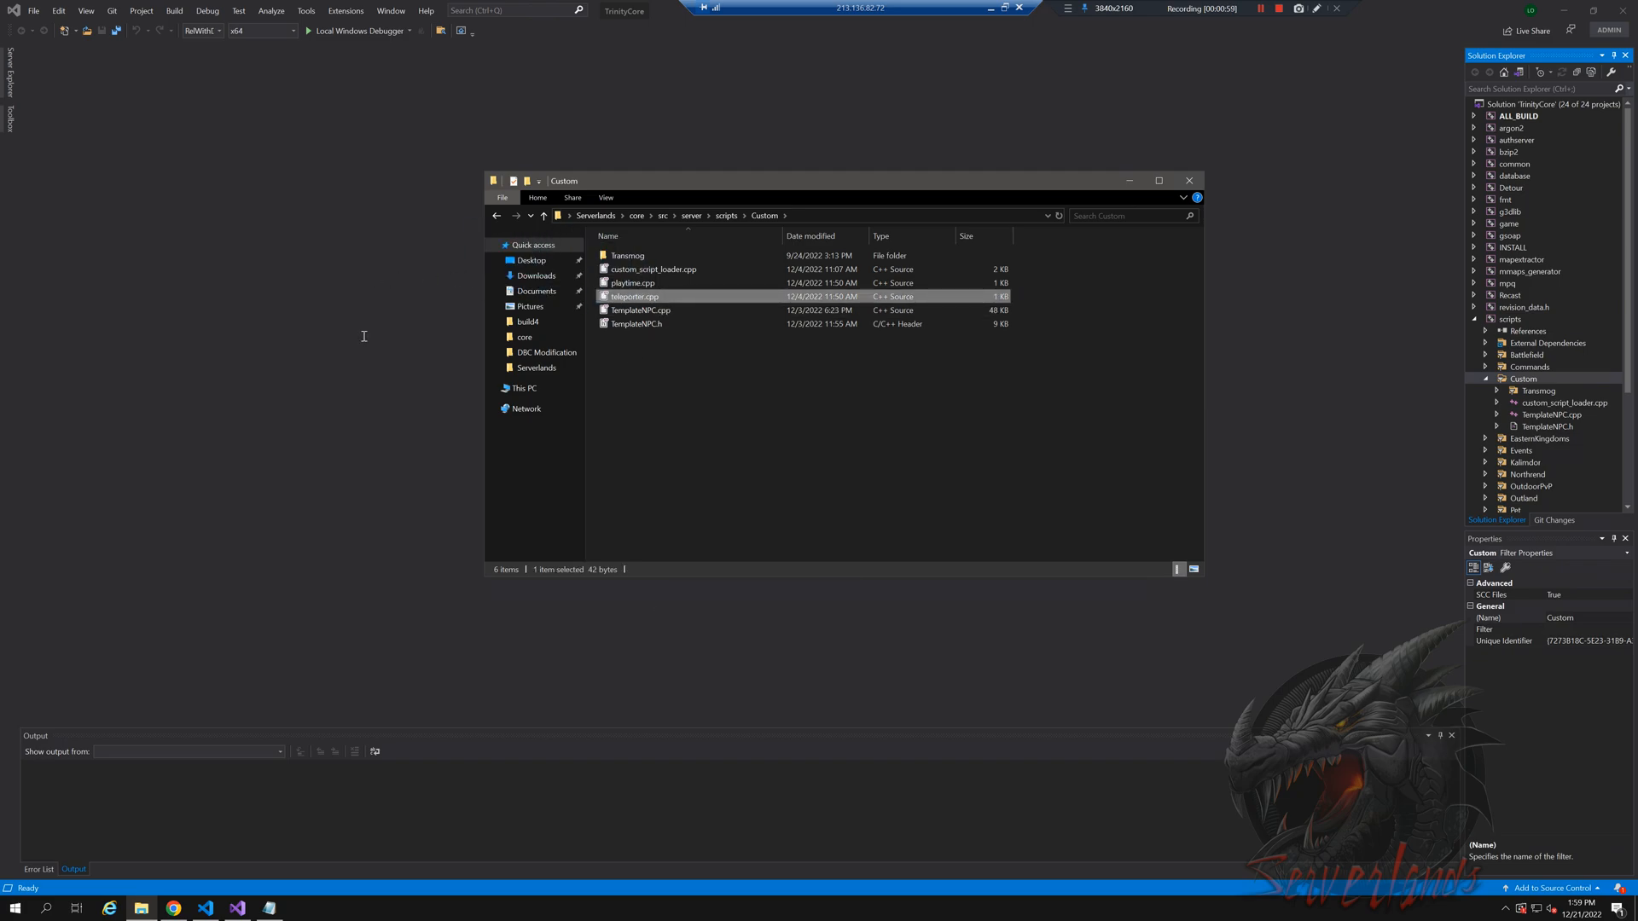
double_click(632, 295)
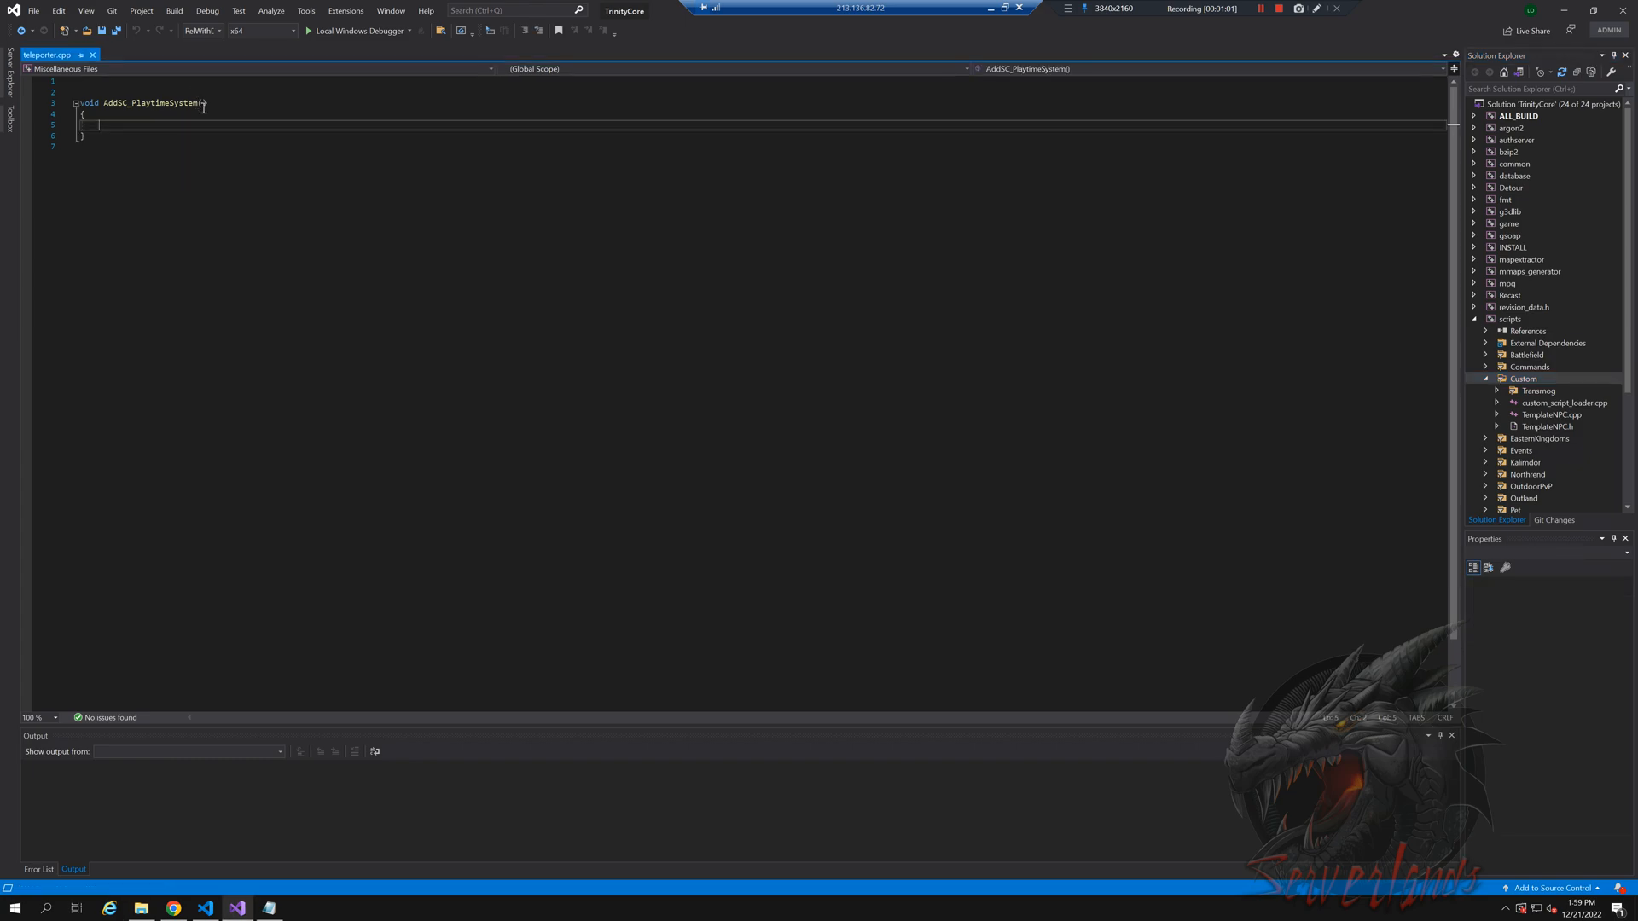
- Rename the loader function in teleporter.cpp to AddSC_ServerlandsTeleporter
double_click(155, 103)
text(Serv)
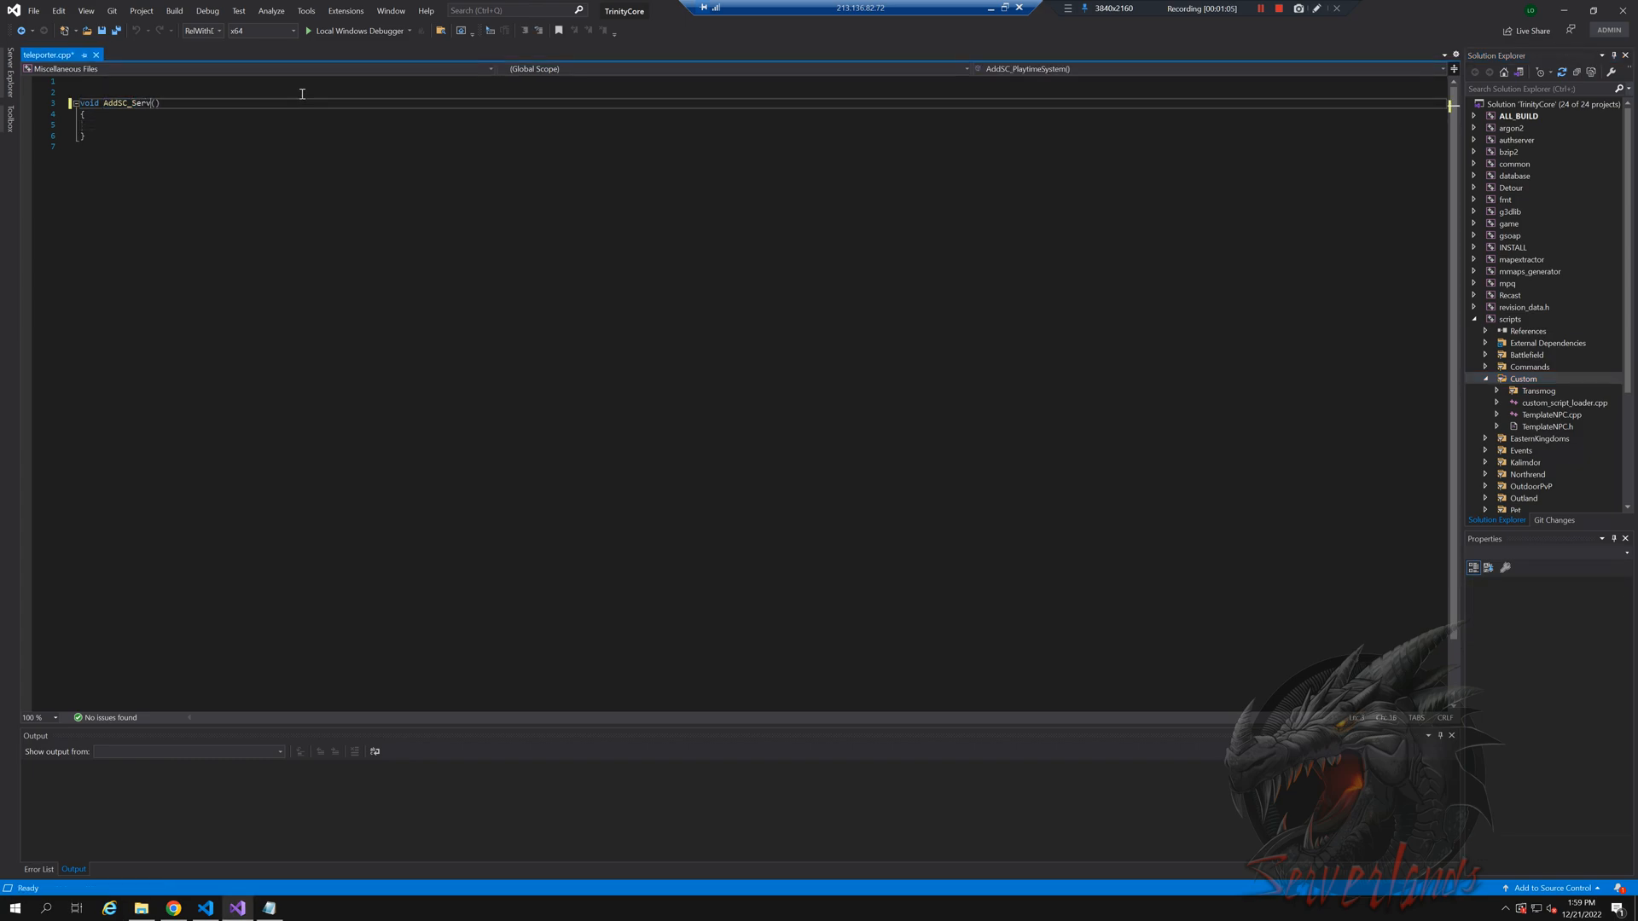
text(erlandsTeleporter)
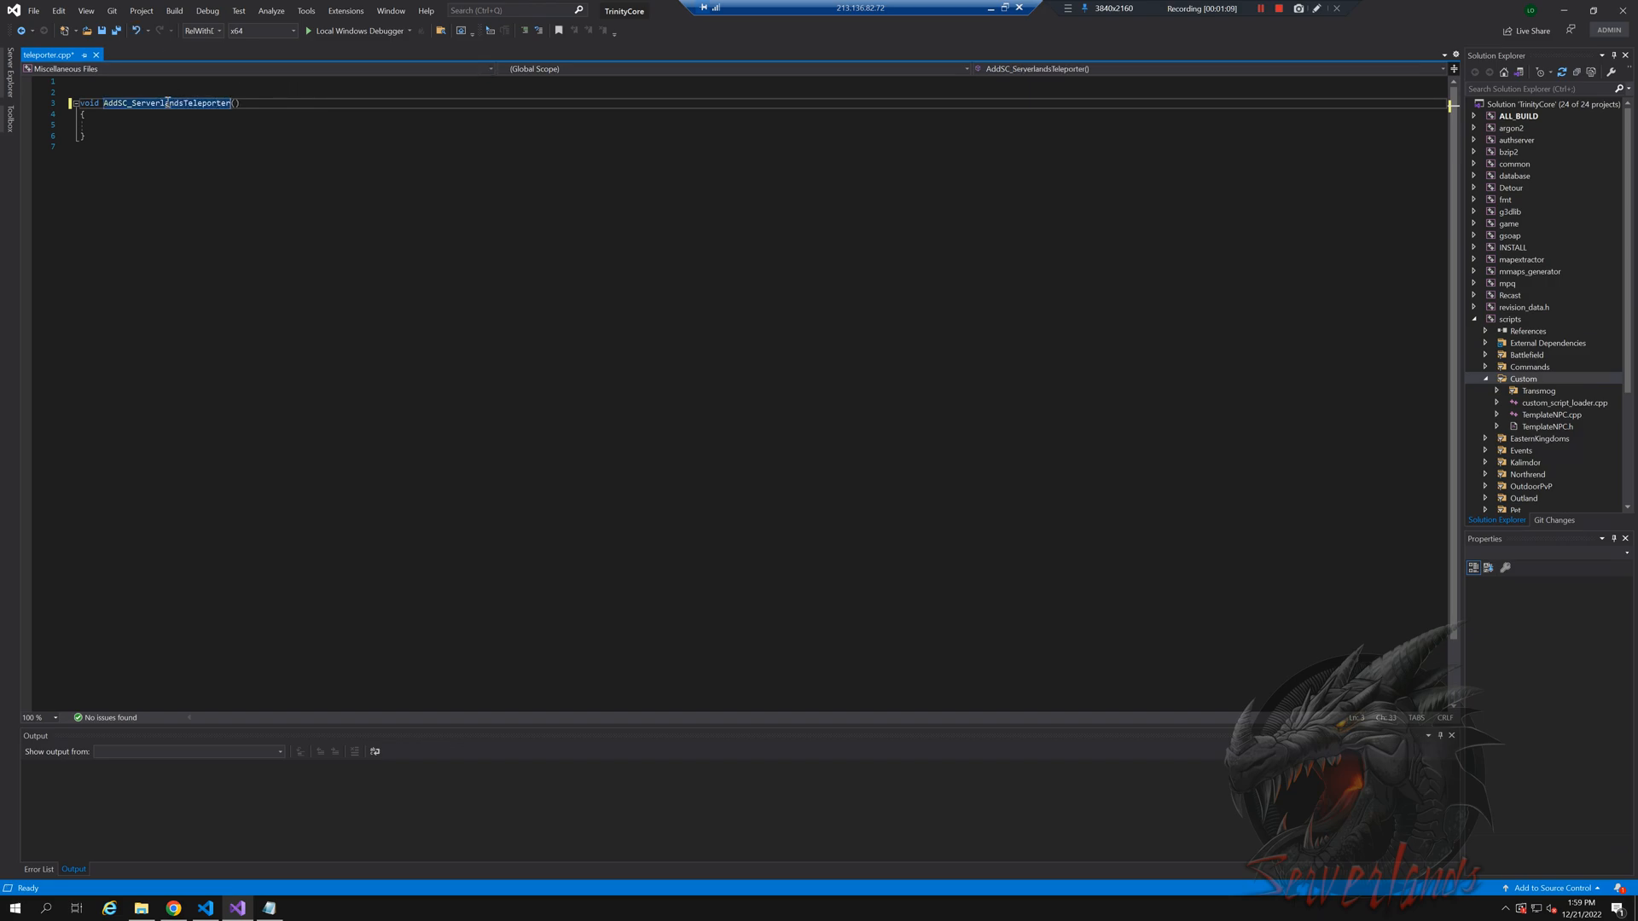
double_click(165, 103)
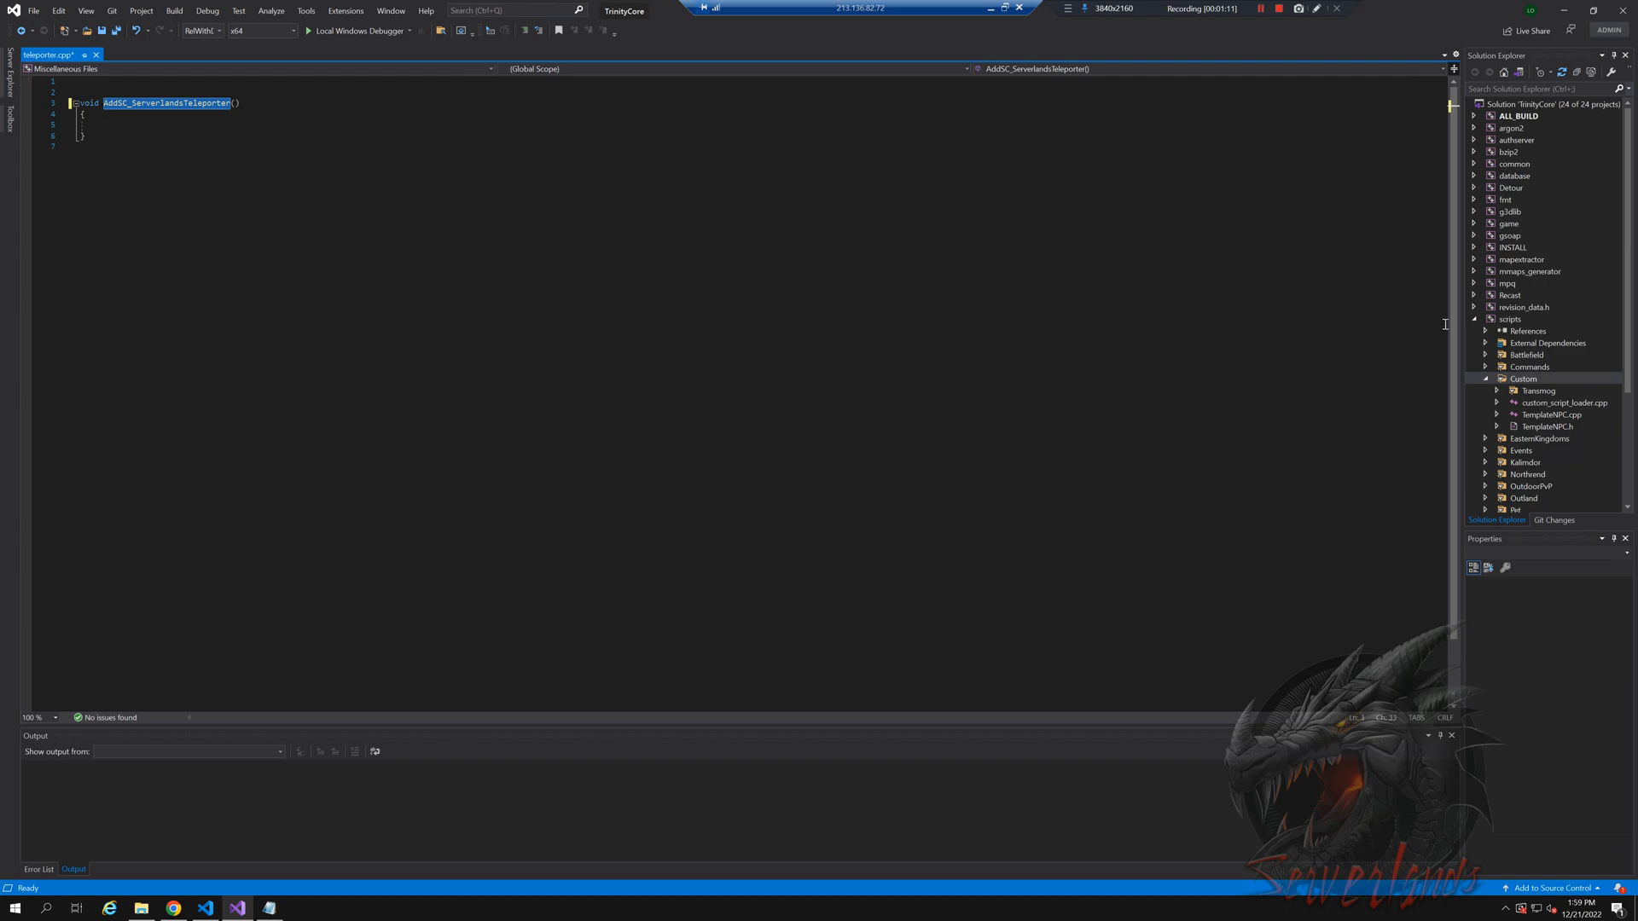
- Expand the scripts project's Custom folder in Solution Explorer and open custom_script_loader.cpp
click(1485, 379)
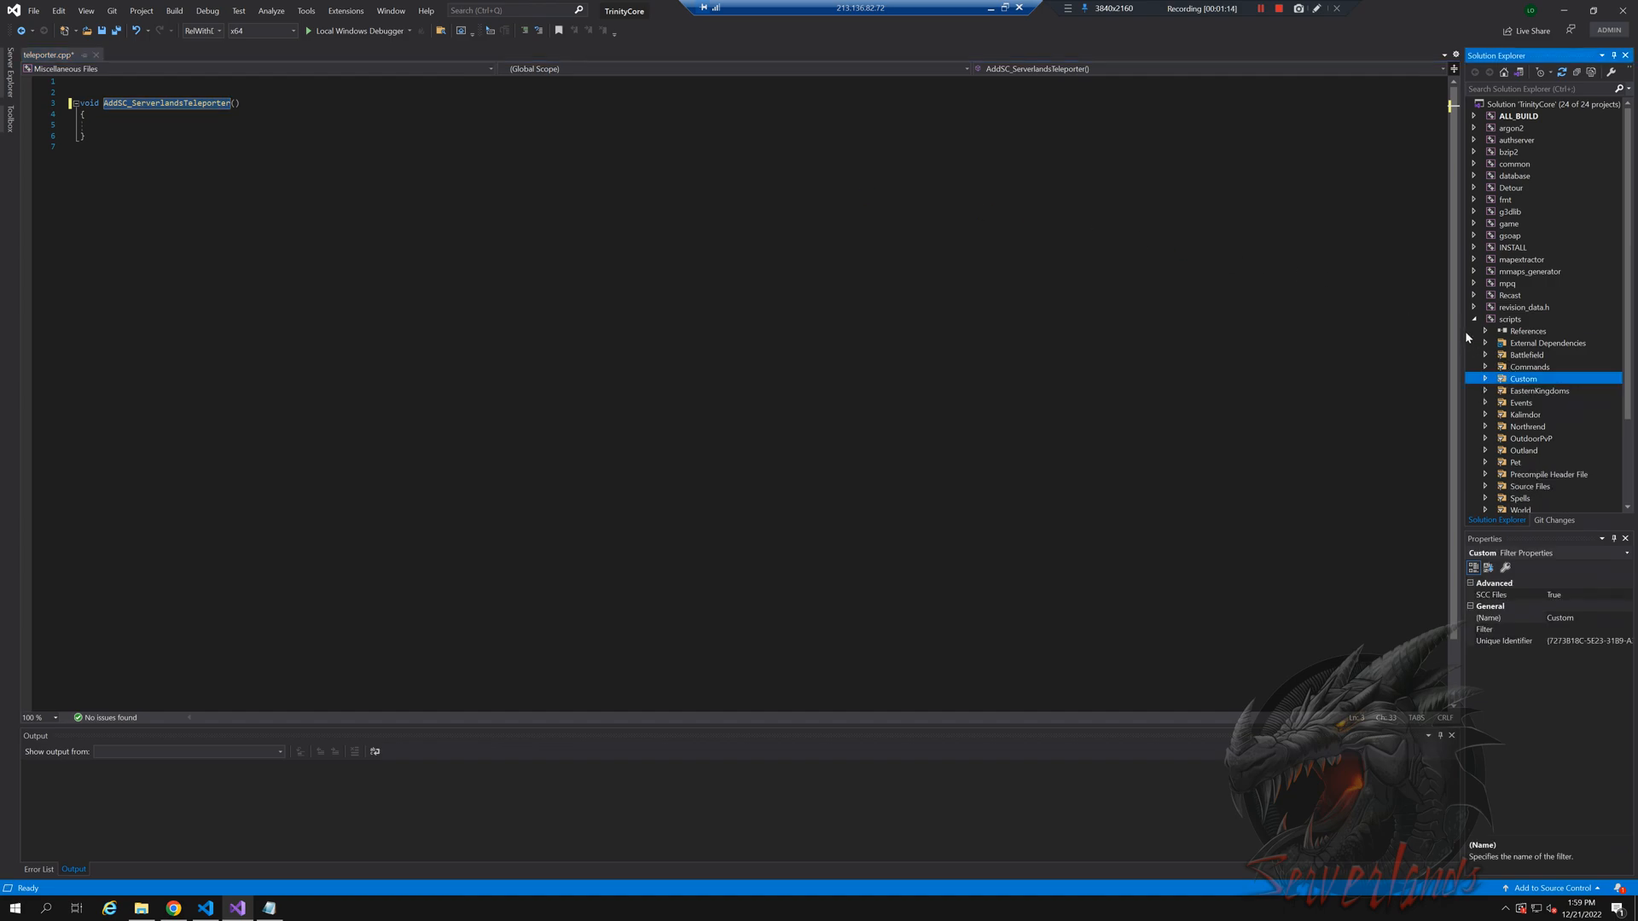
click(1472, 319)
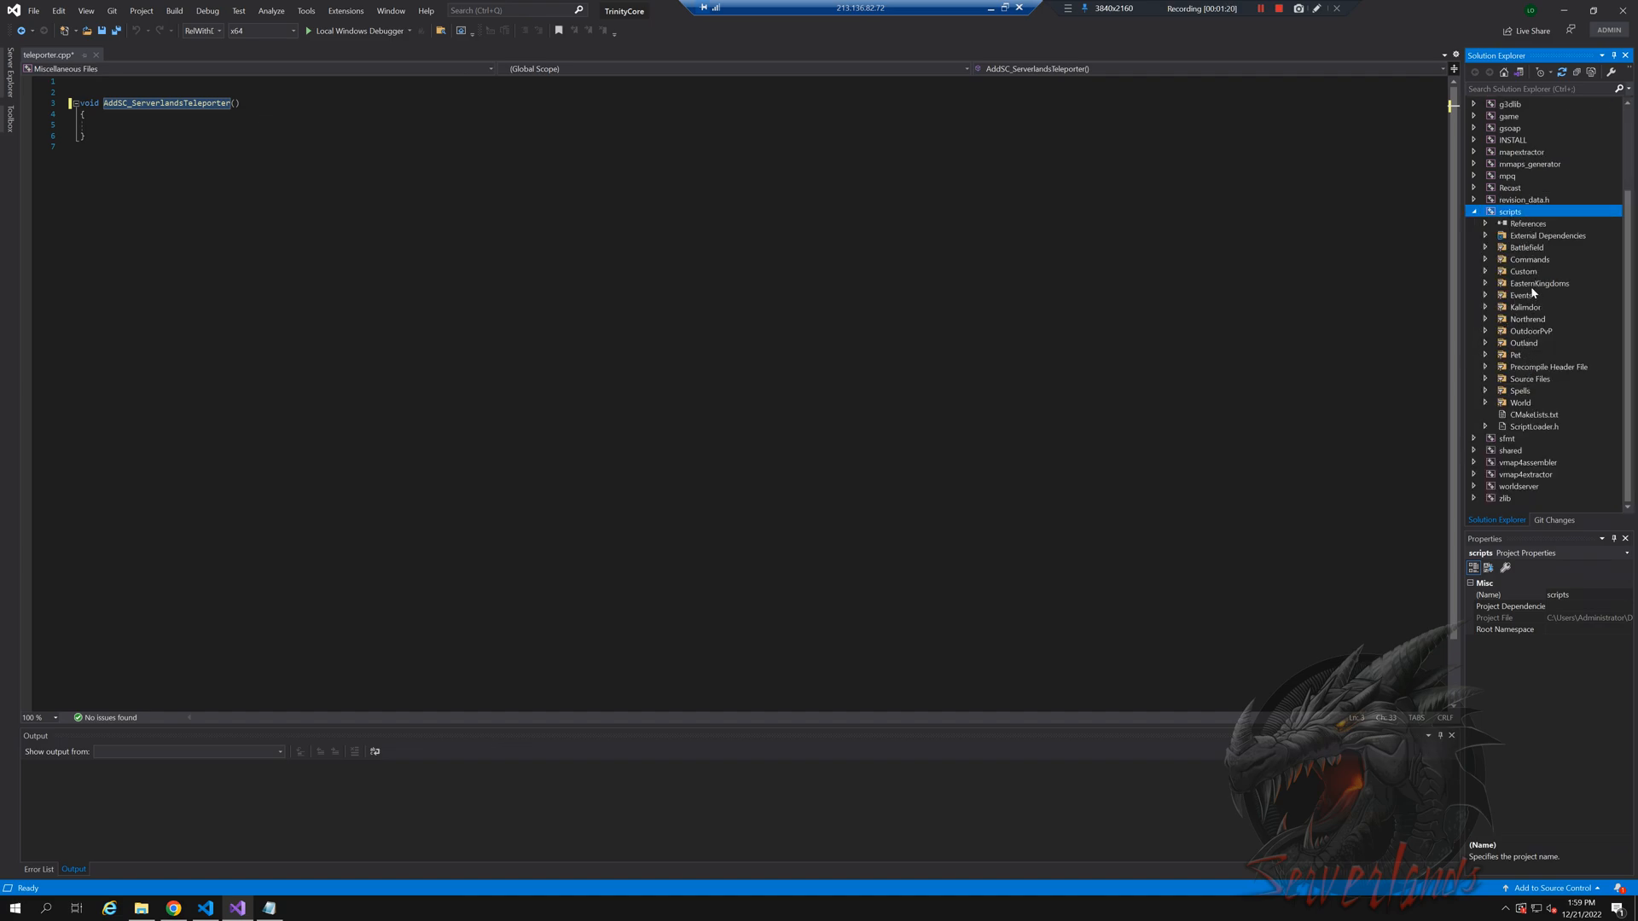
click(1486, 272)
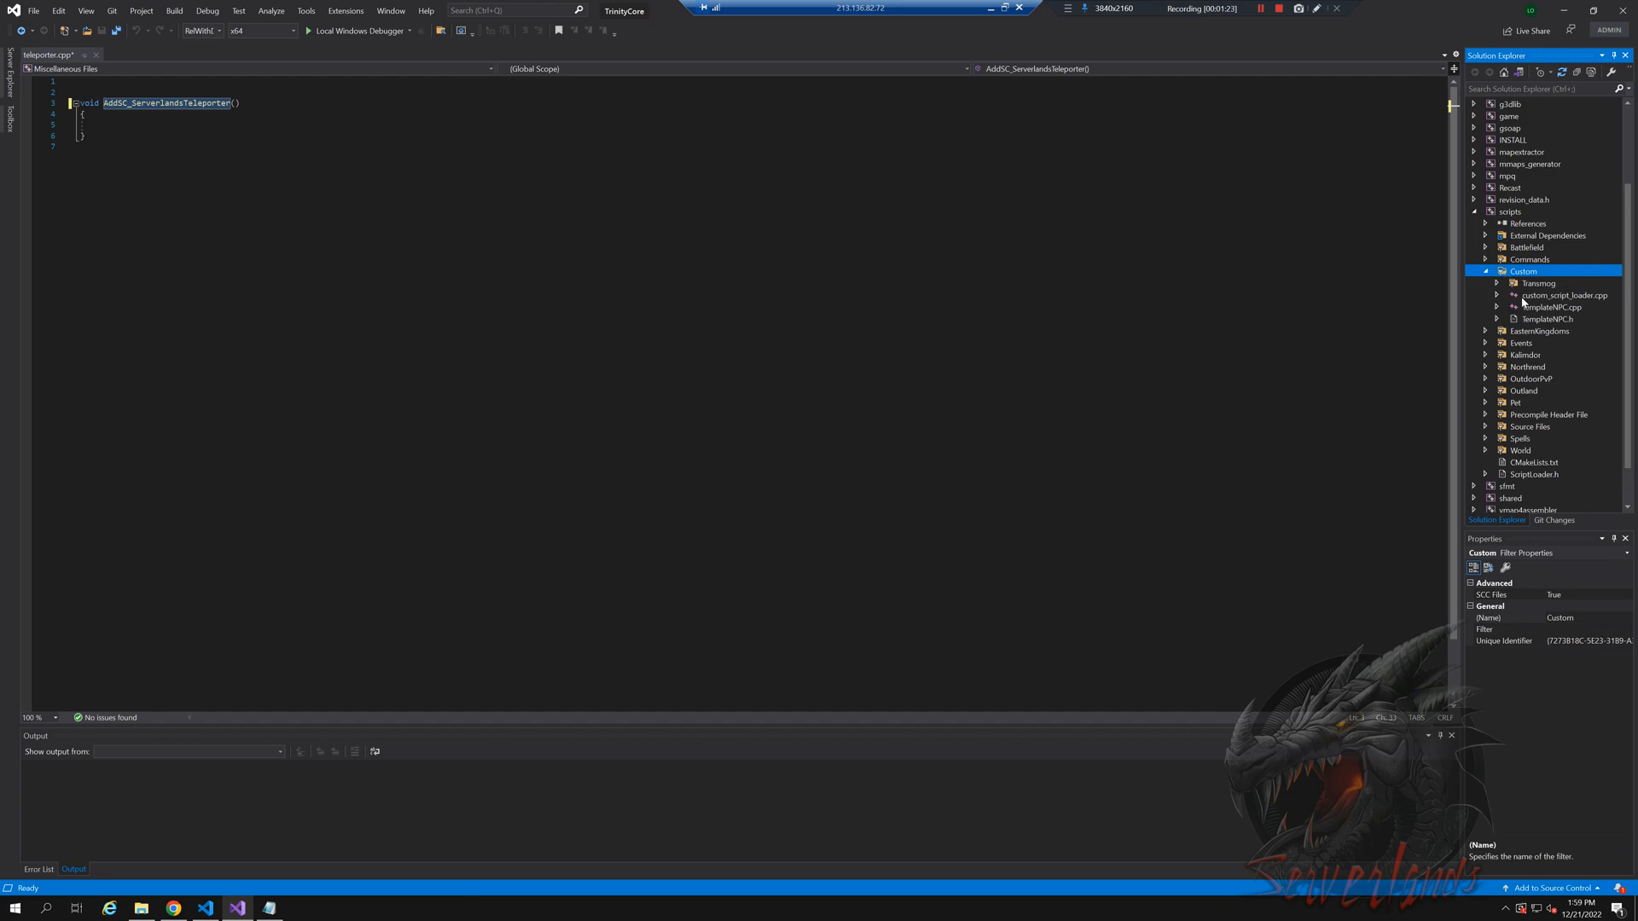
double_click(1564, 295)
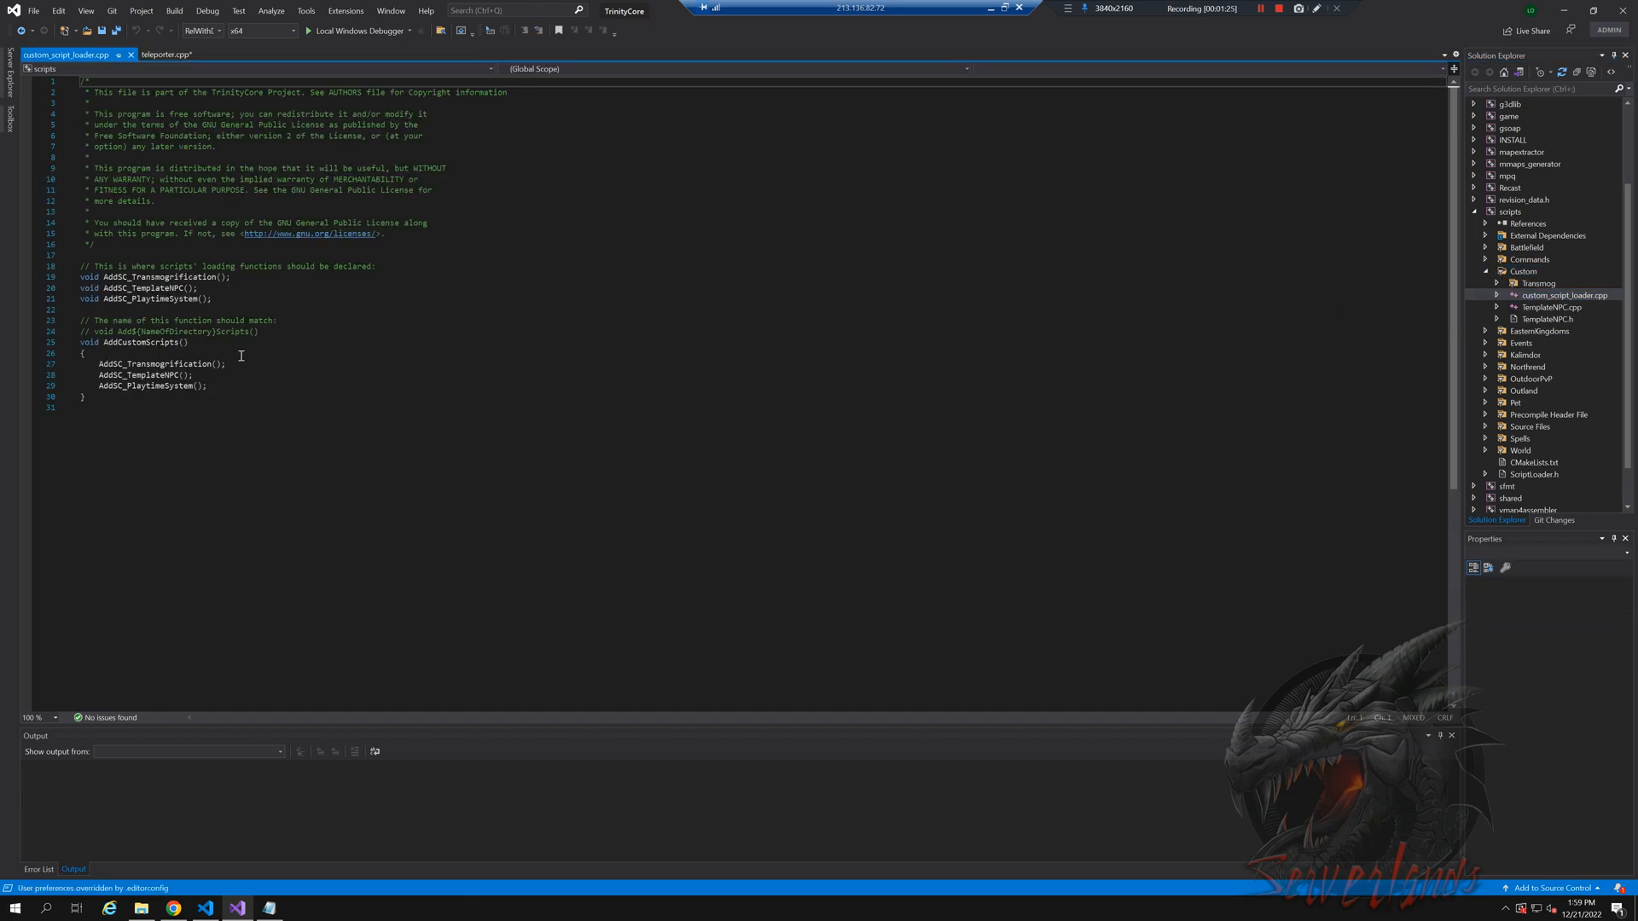
- Declare and call AddSC_ServerlandsTeleporter(); in custom_script_loader.cpp, then return to teleporter.cpp
text(void)
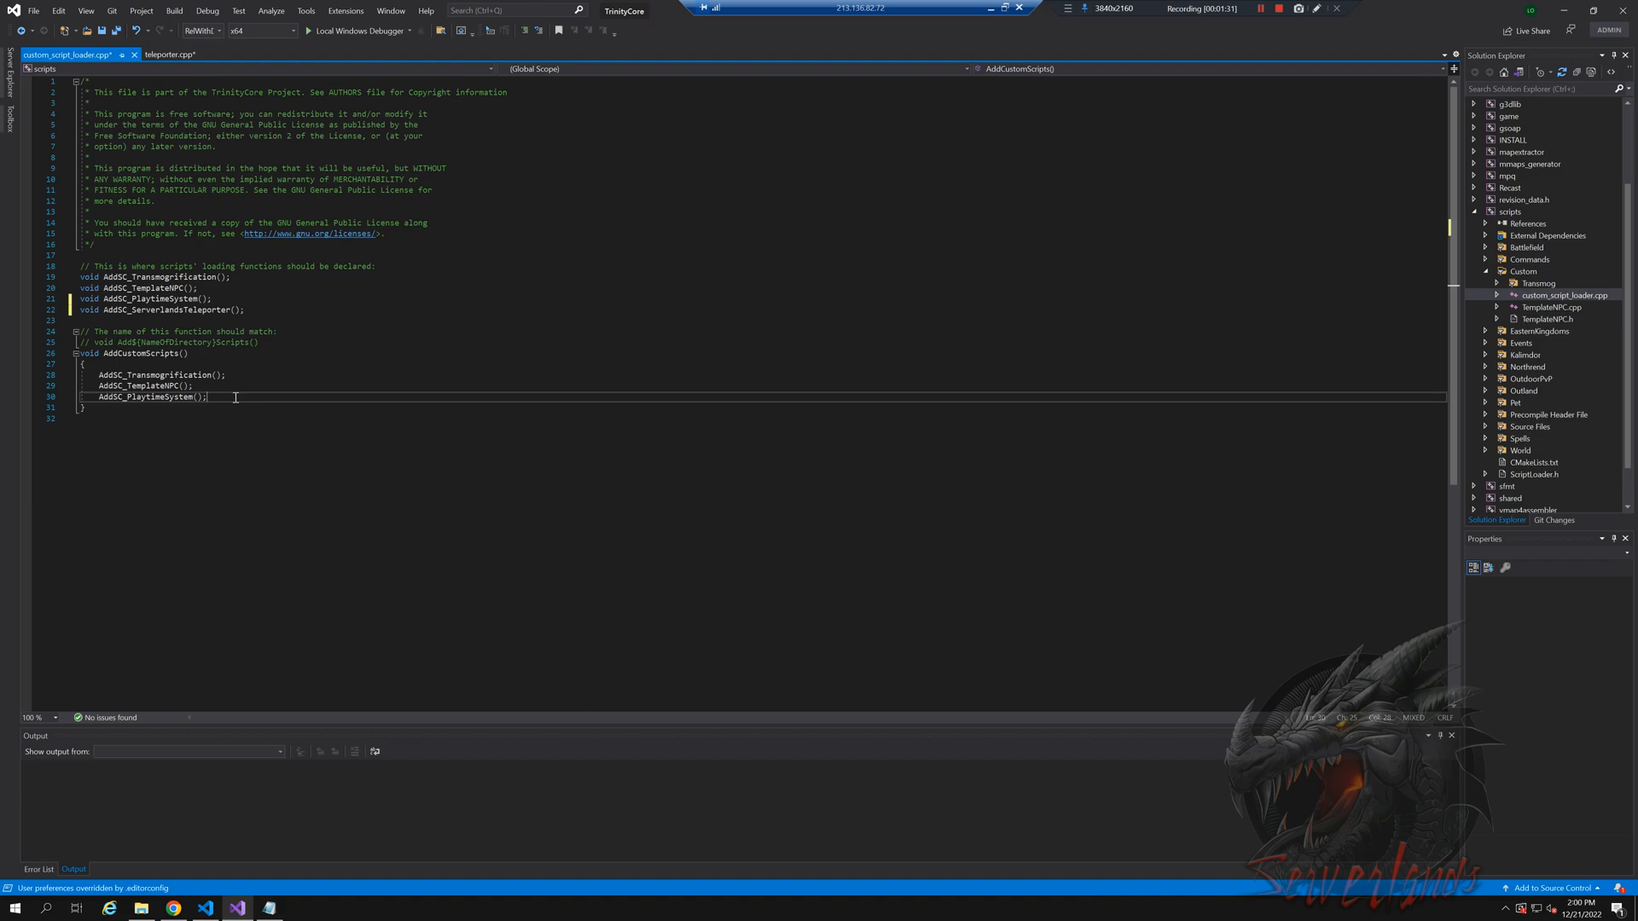
text(AddSC_ServerlandsTeleporter();)
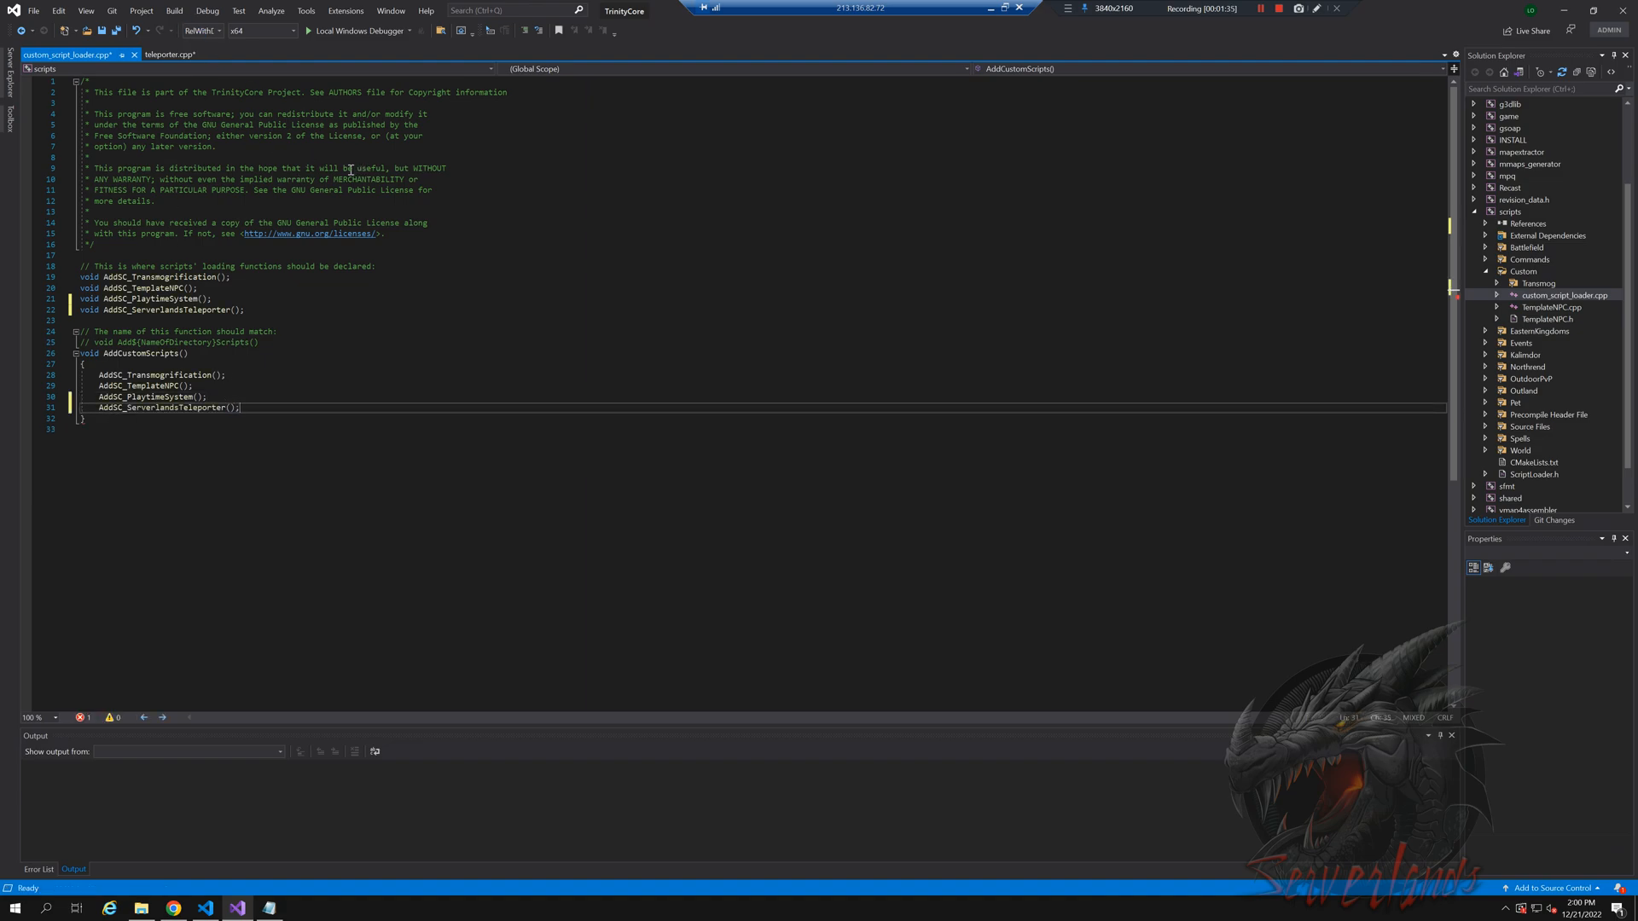
click(167, 55)
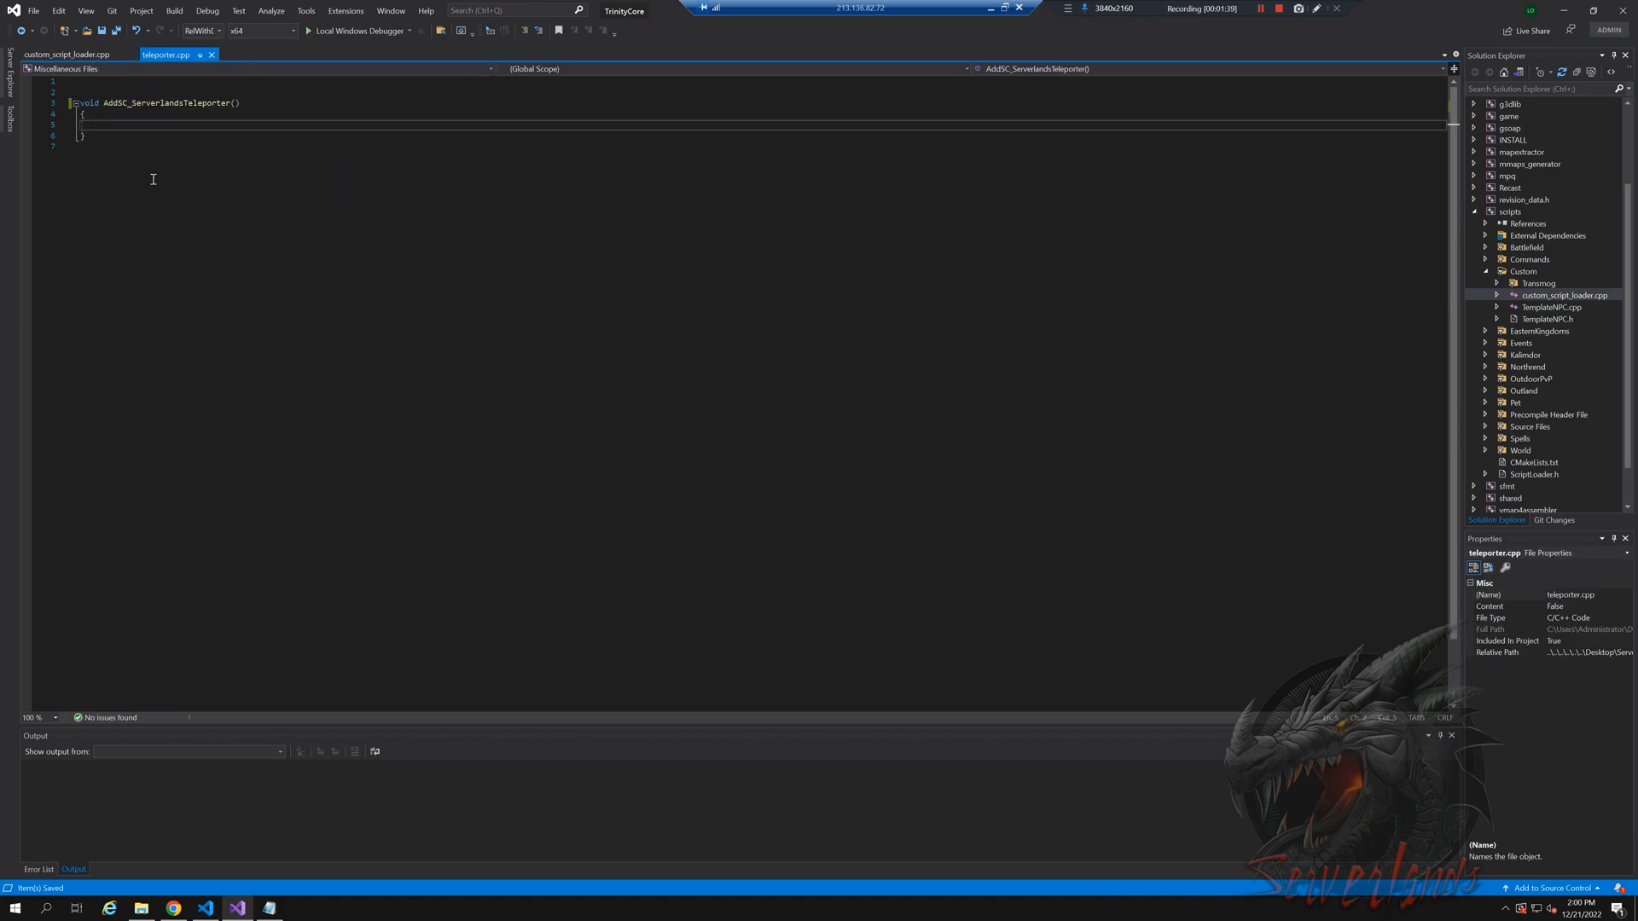
mouse_move(1623, 14)
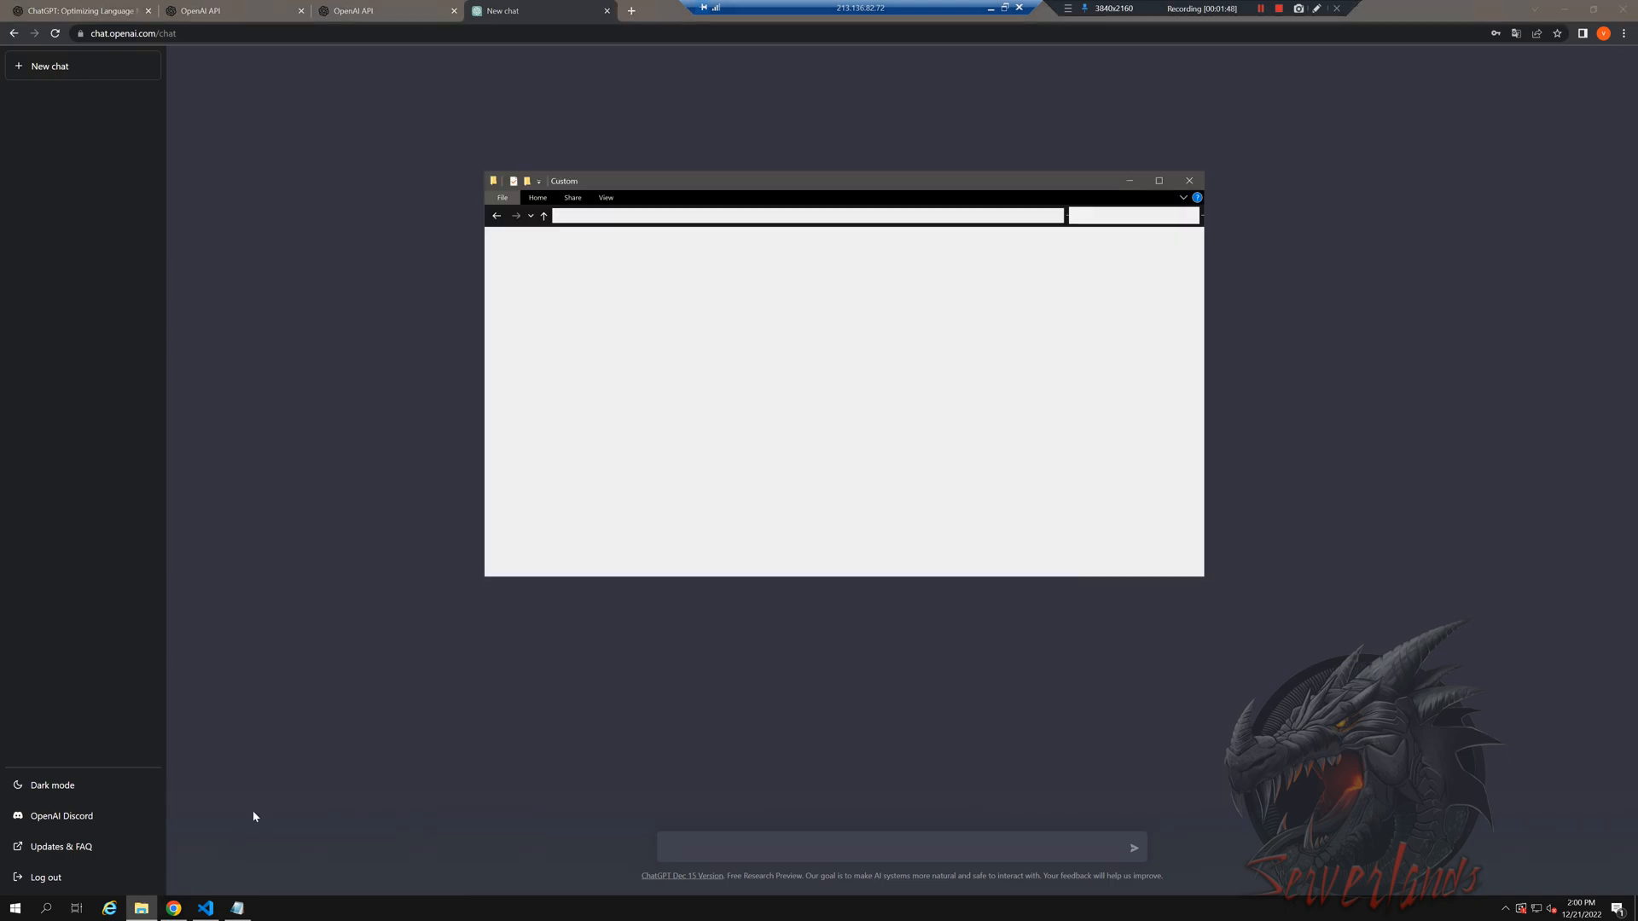
- Open teleporter.cpp with Notepad++ from Explorer and decline its update prompt
right_click(631, 295)
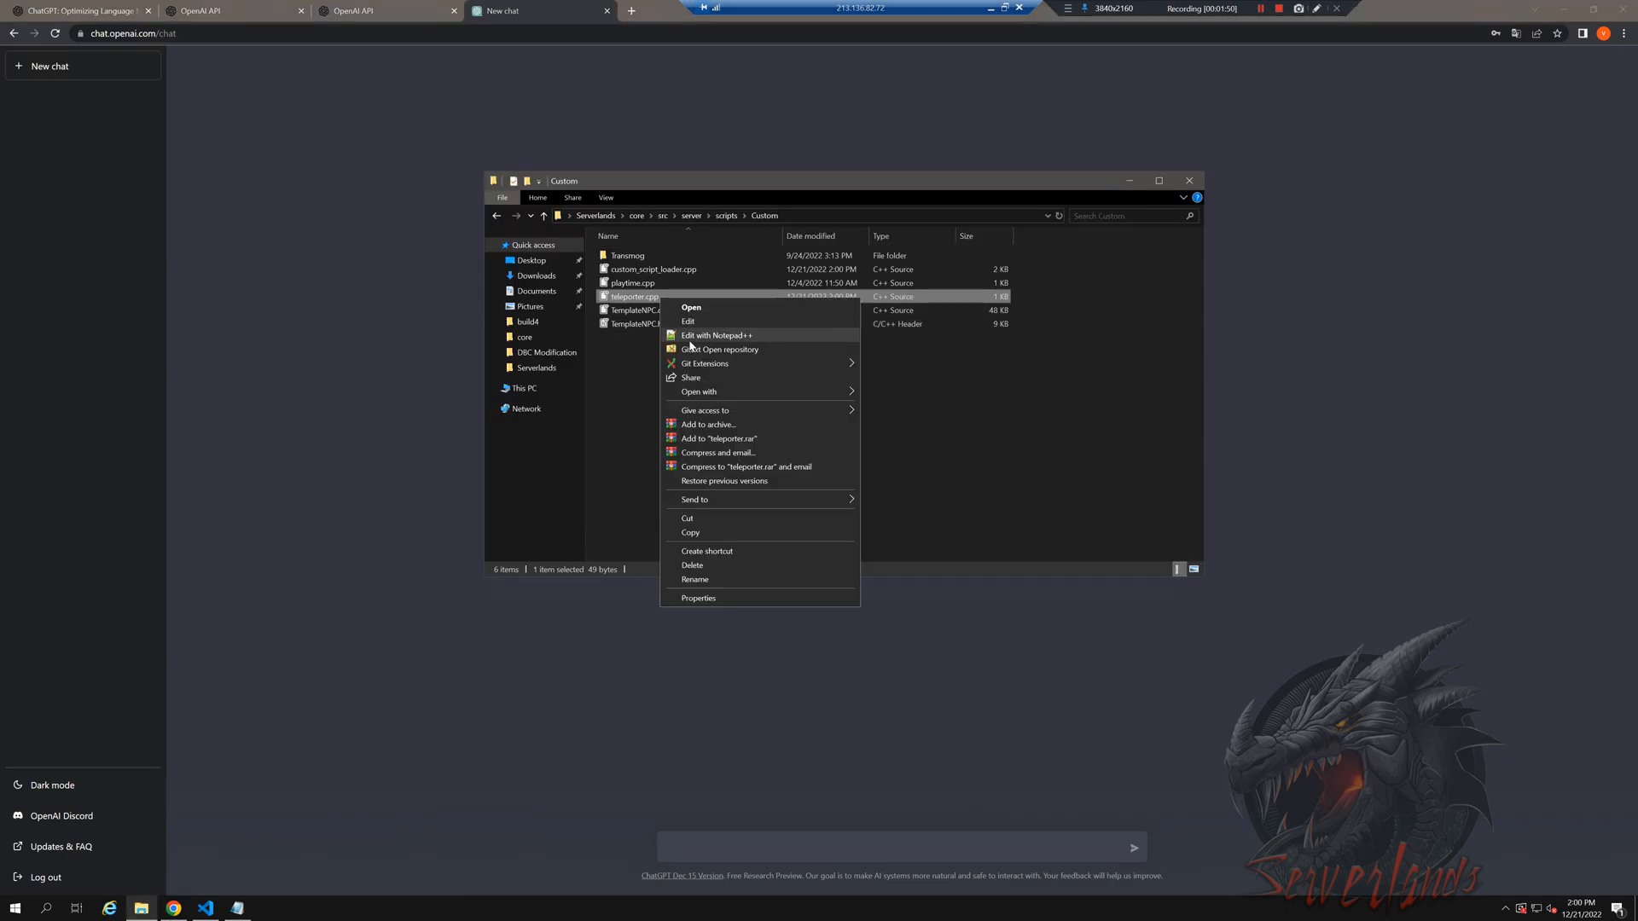
click(715, 336)
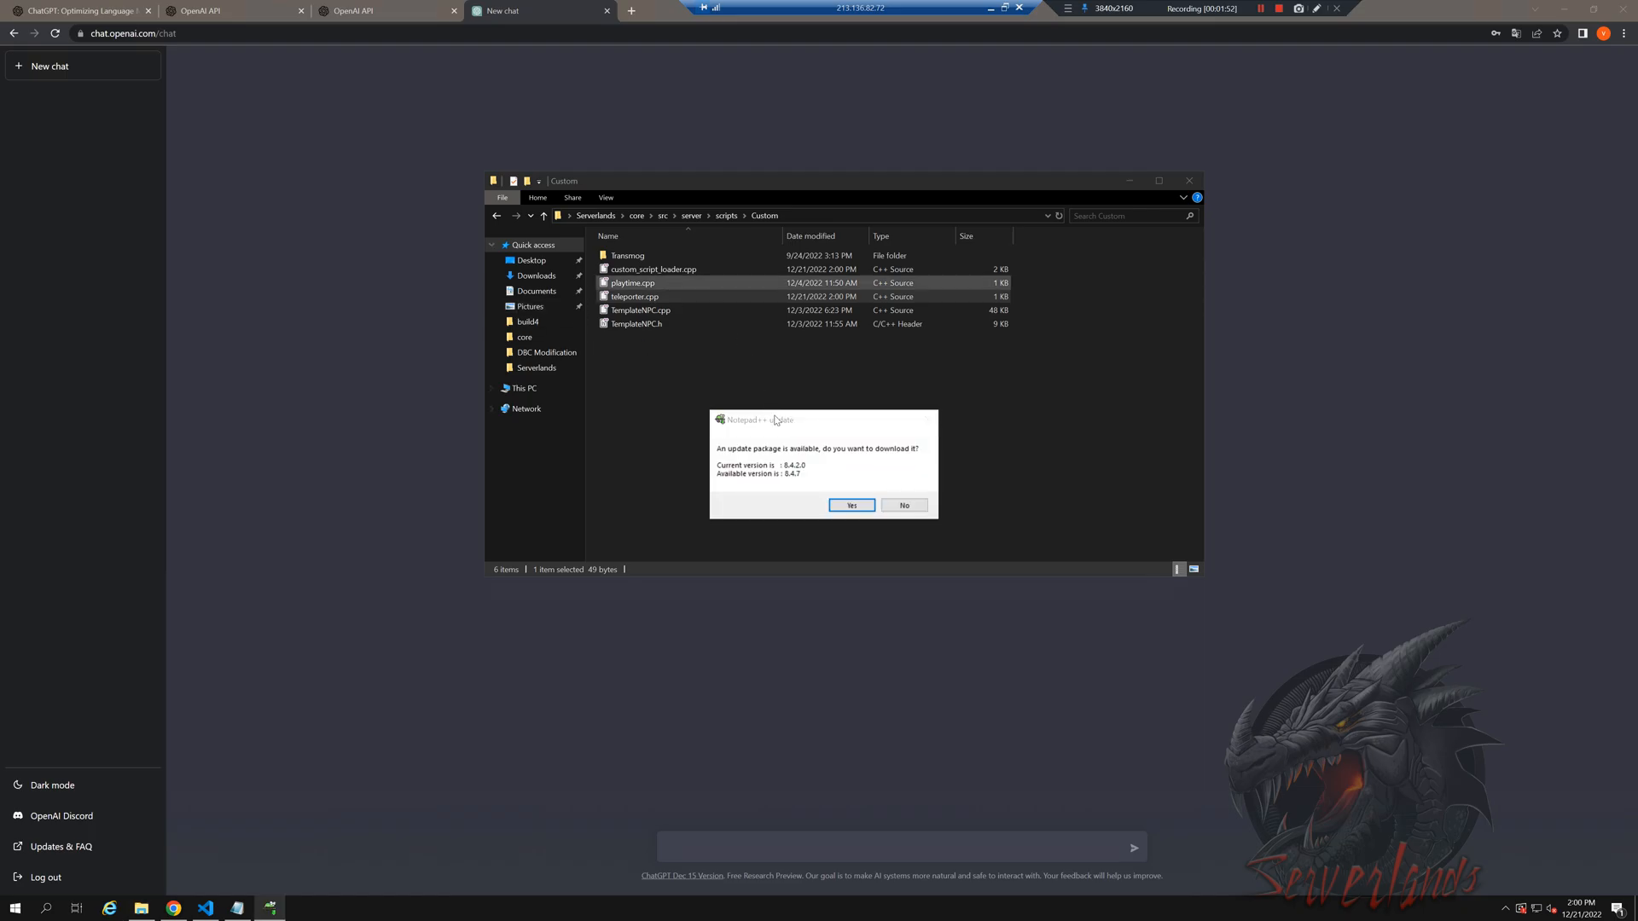
click(902, 505)
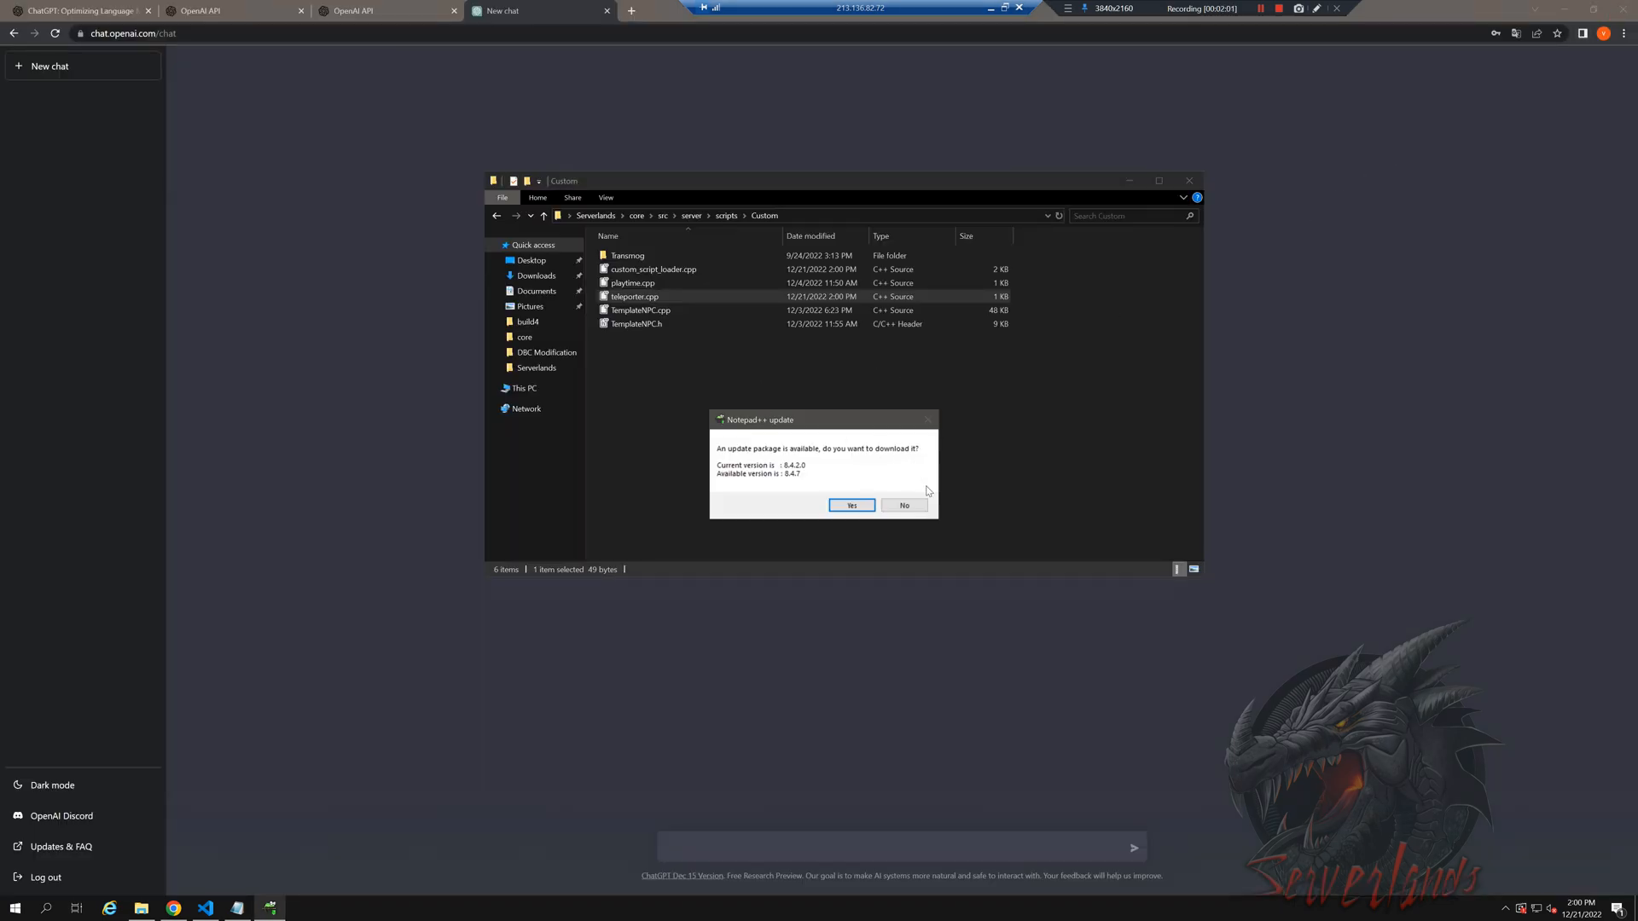
click(903, 505)
text(cmake)
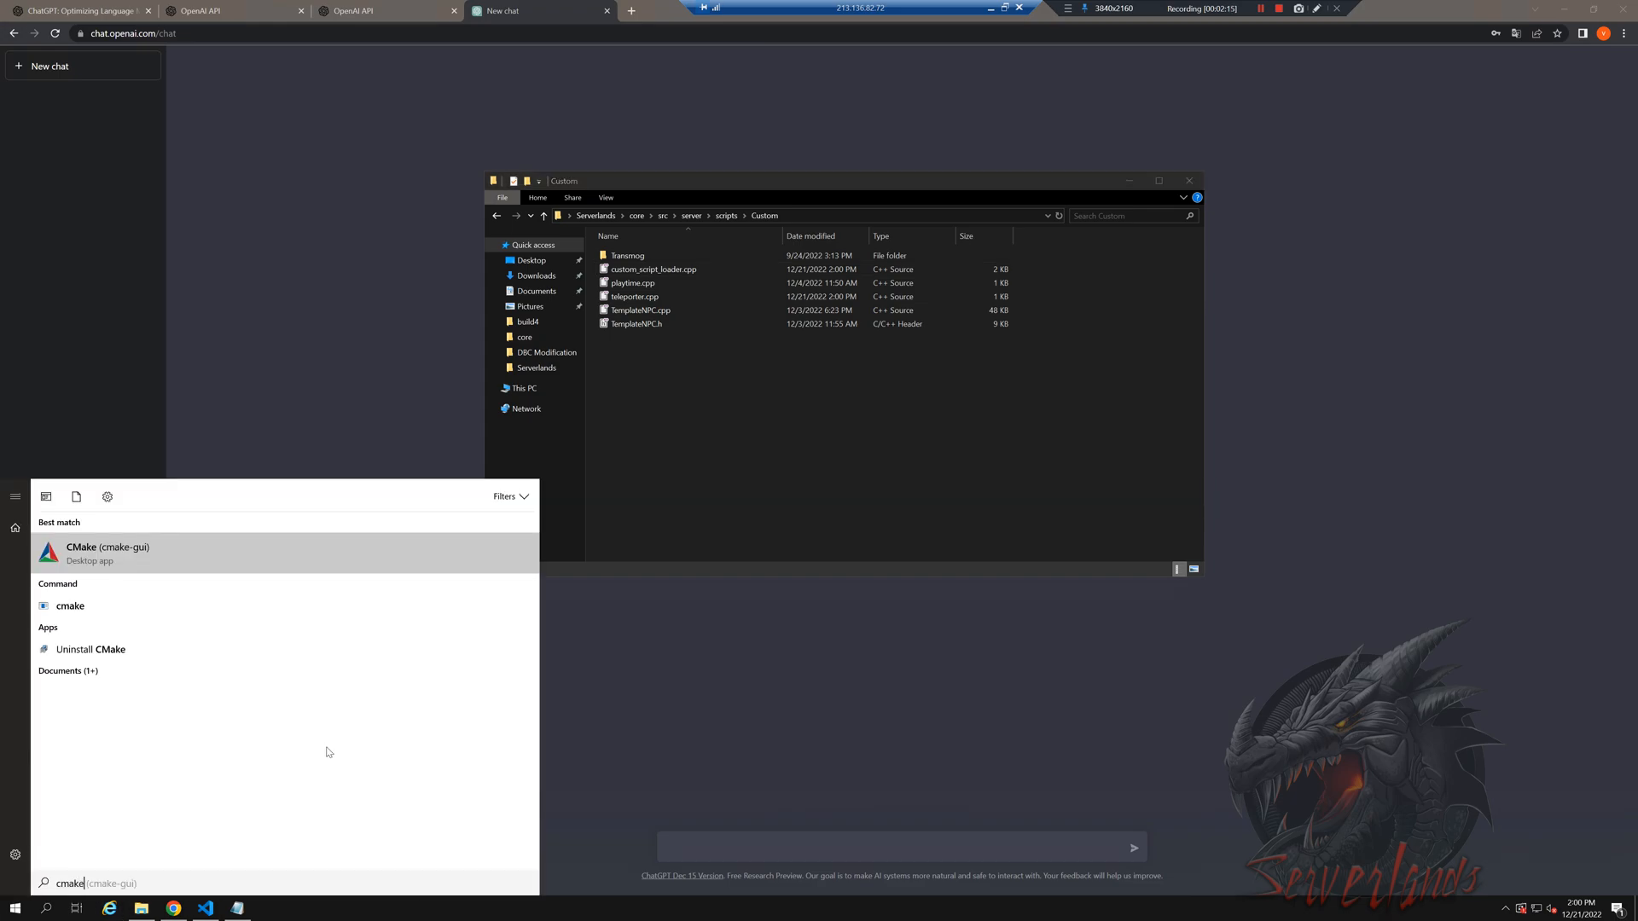
- Launch cmake-gui, set the build folder to build6 and configure with the Visual Studio 16 2019 generator
click(106, 551)
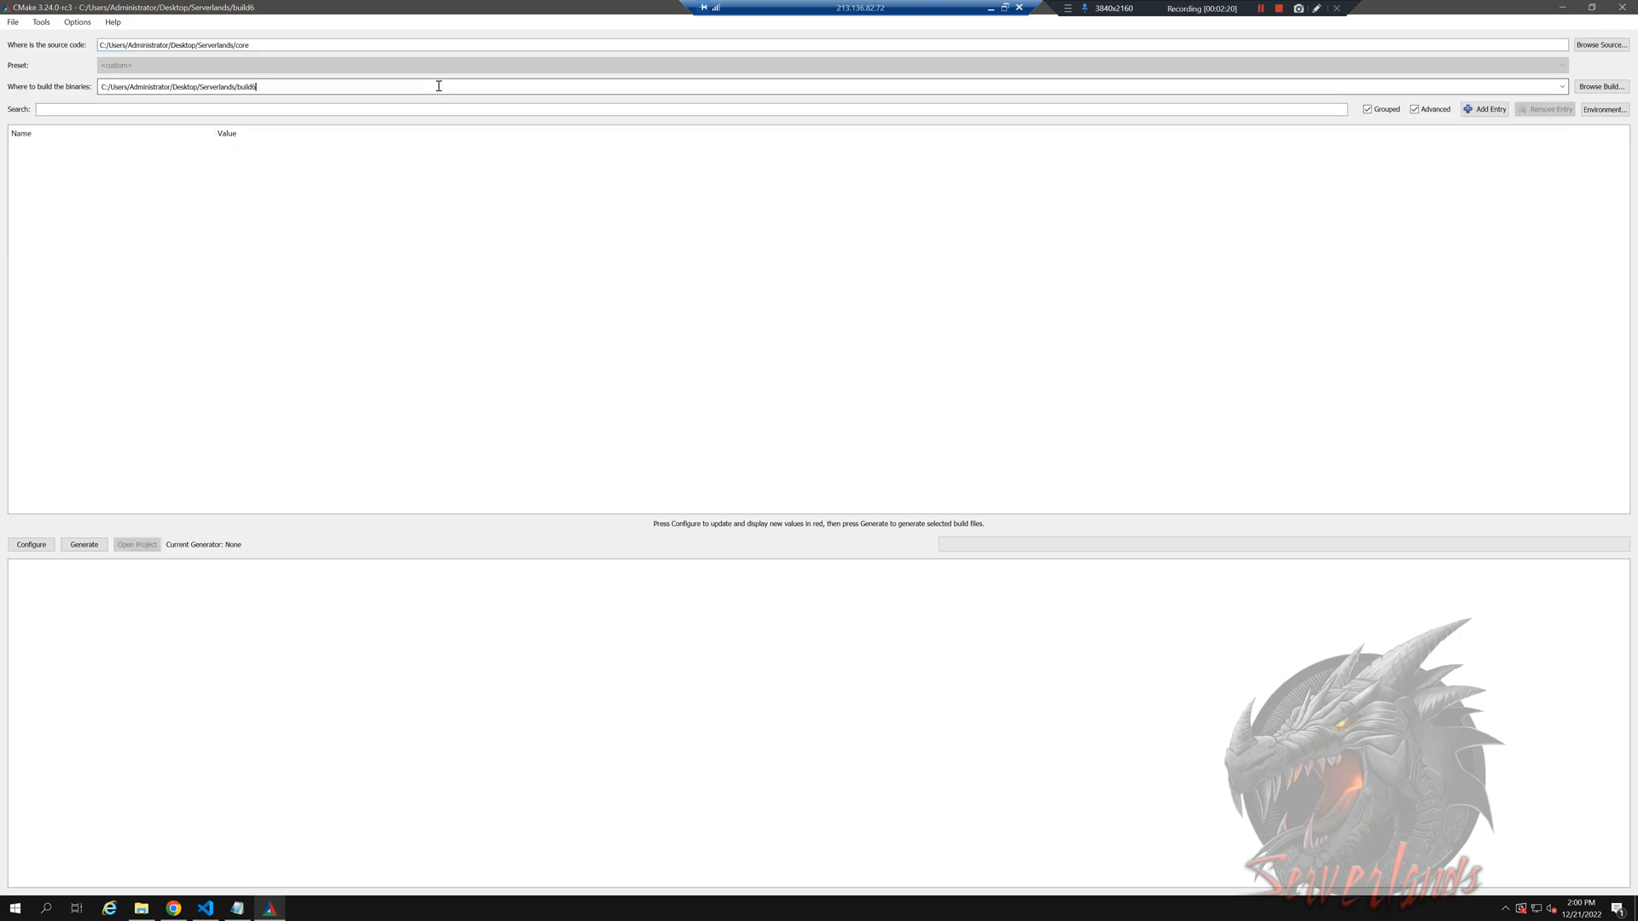
click(31, 545)
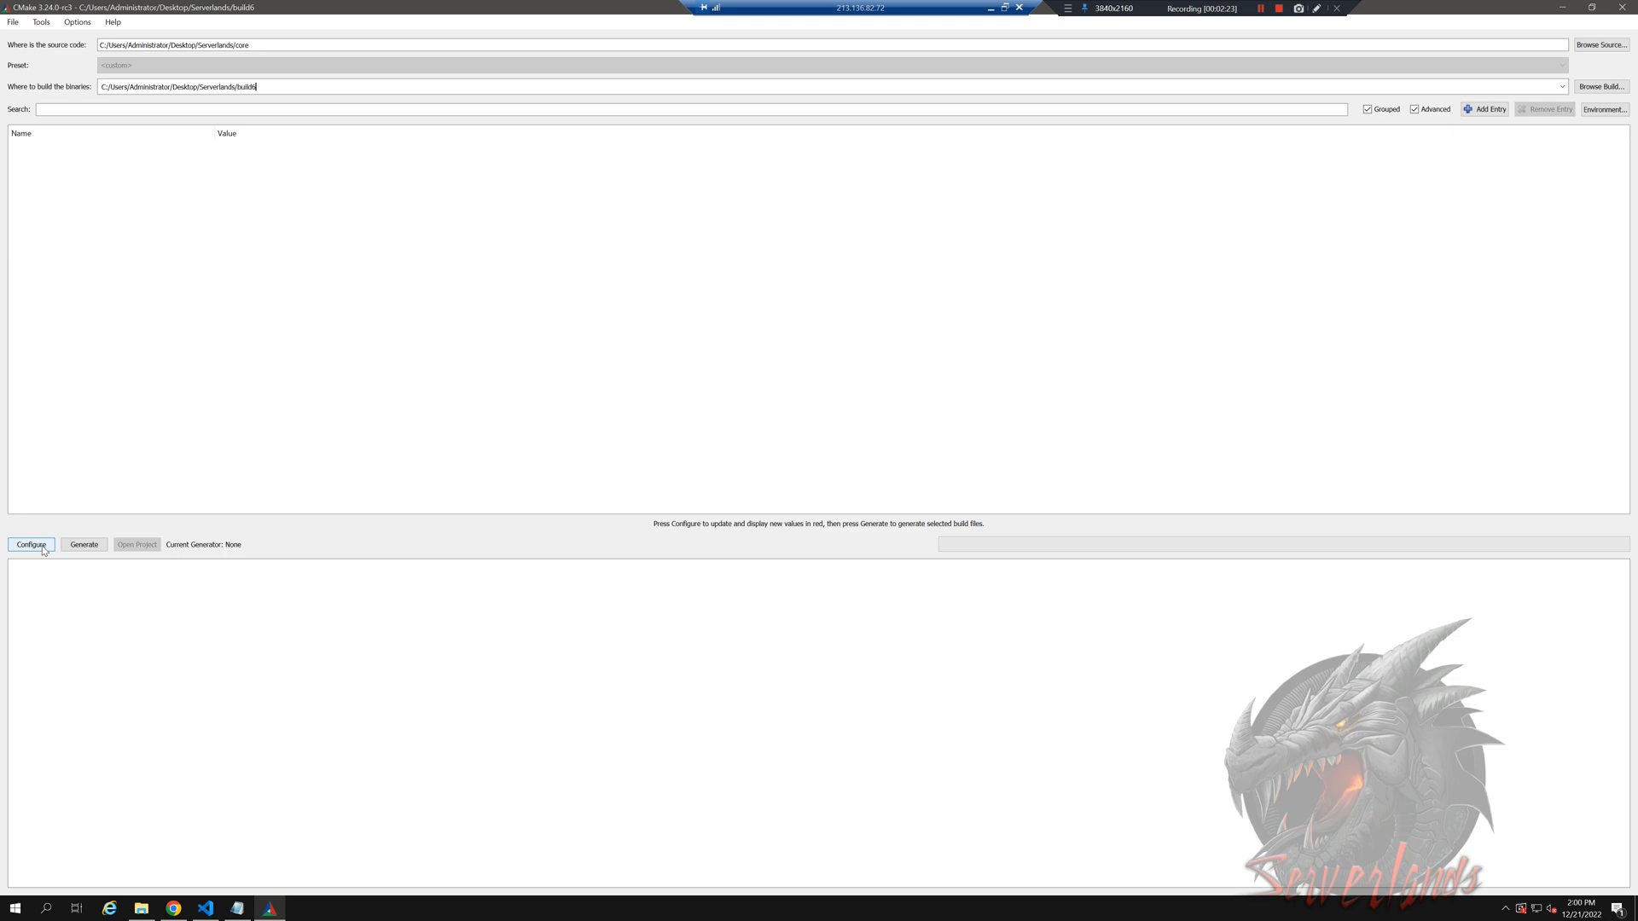
click(30, 545)
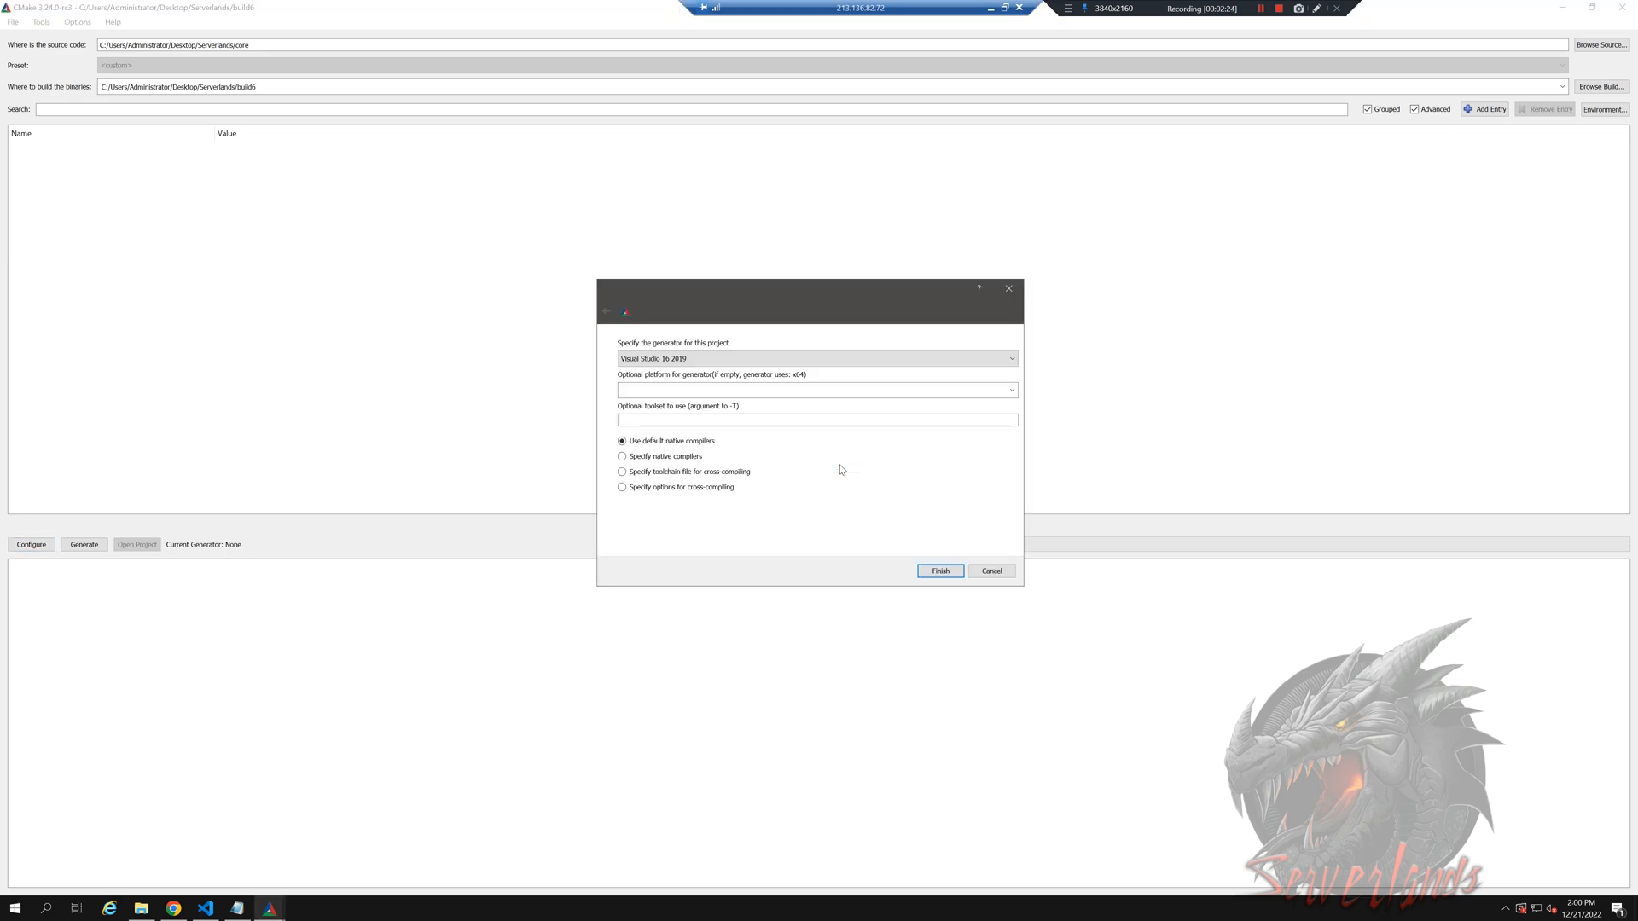
click(815, 358)
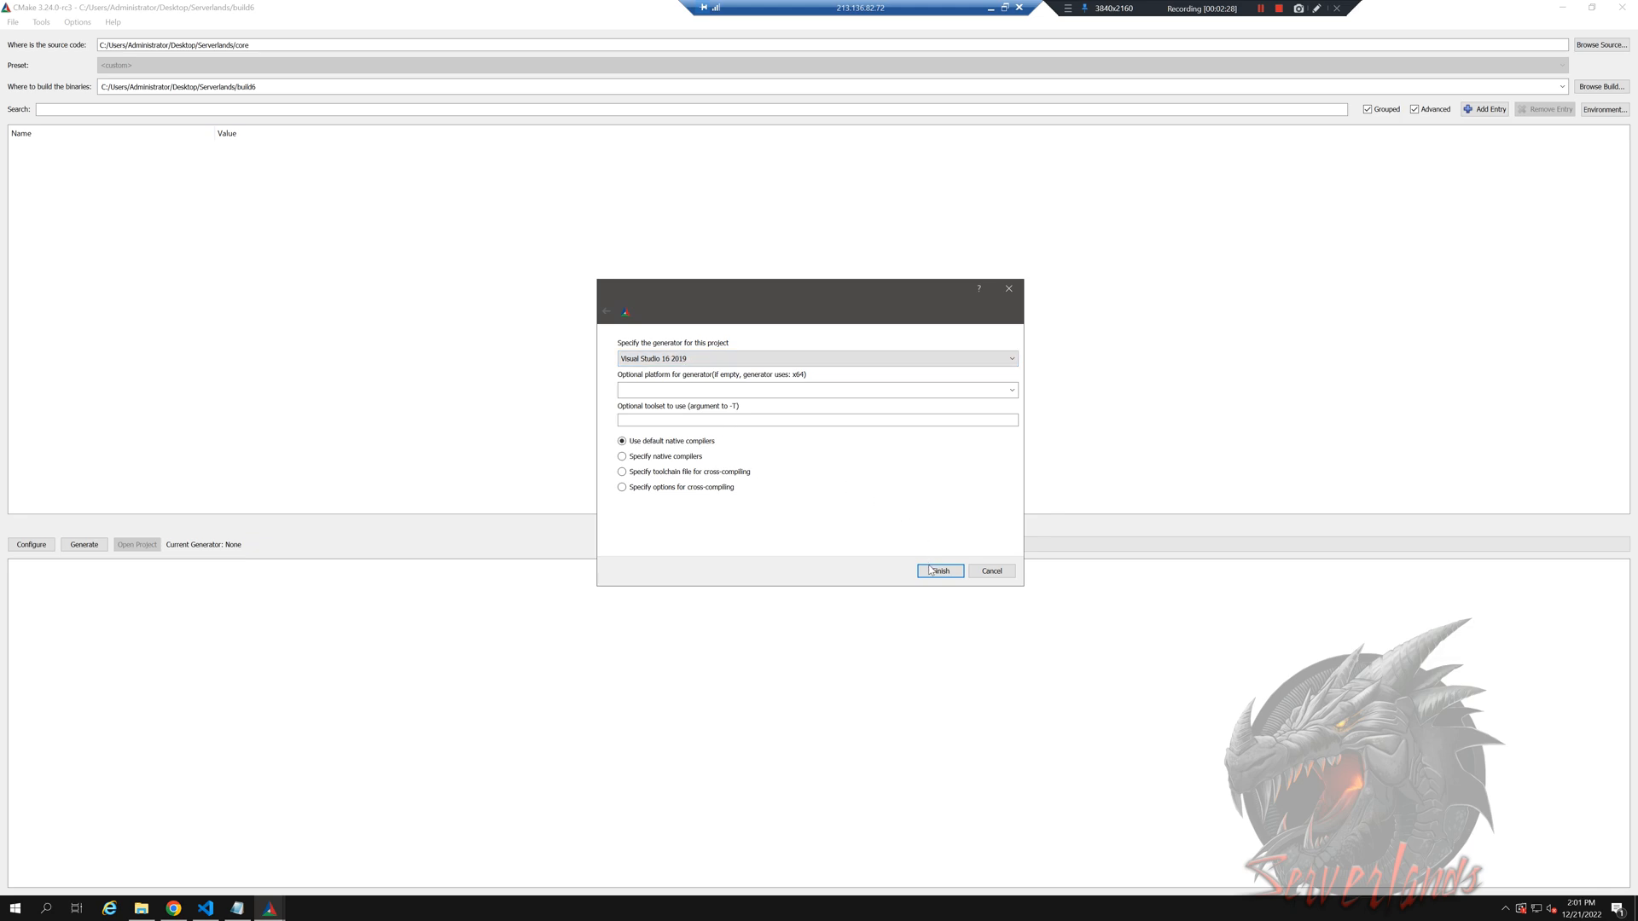
click(937, 569)
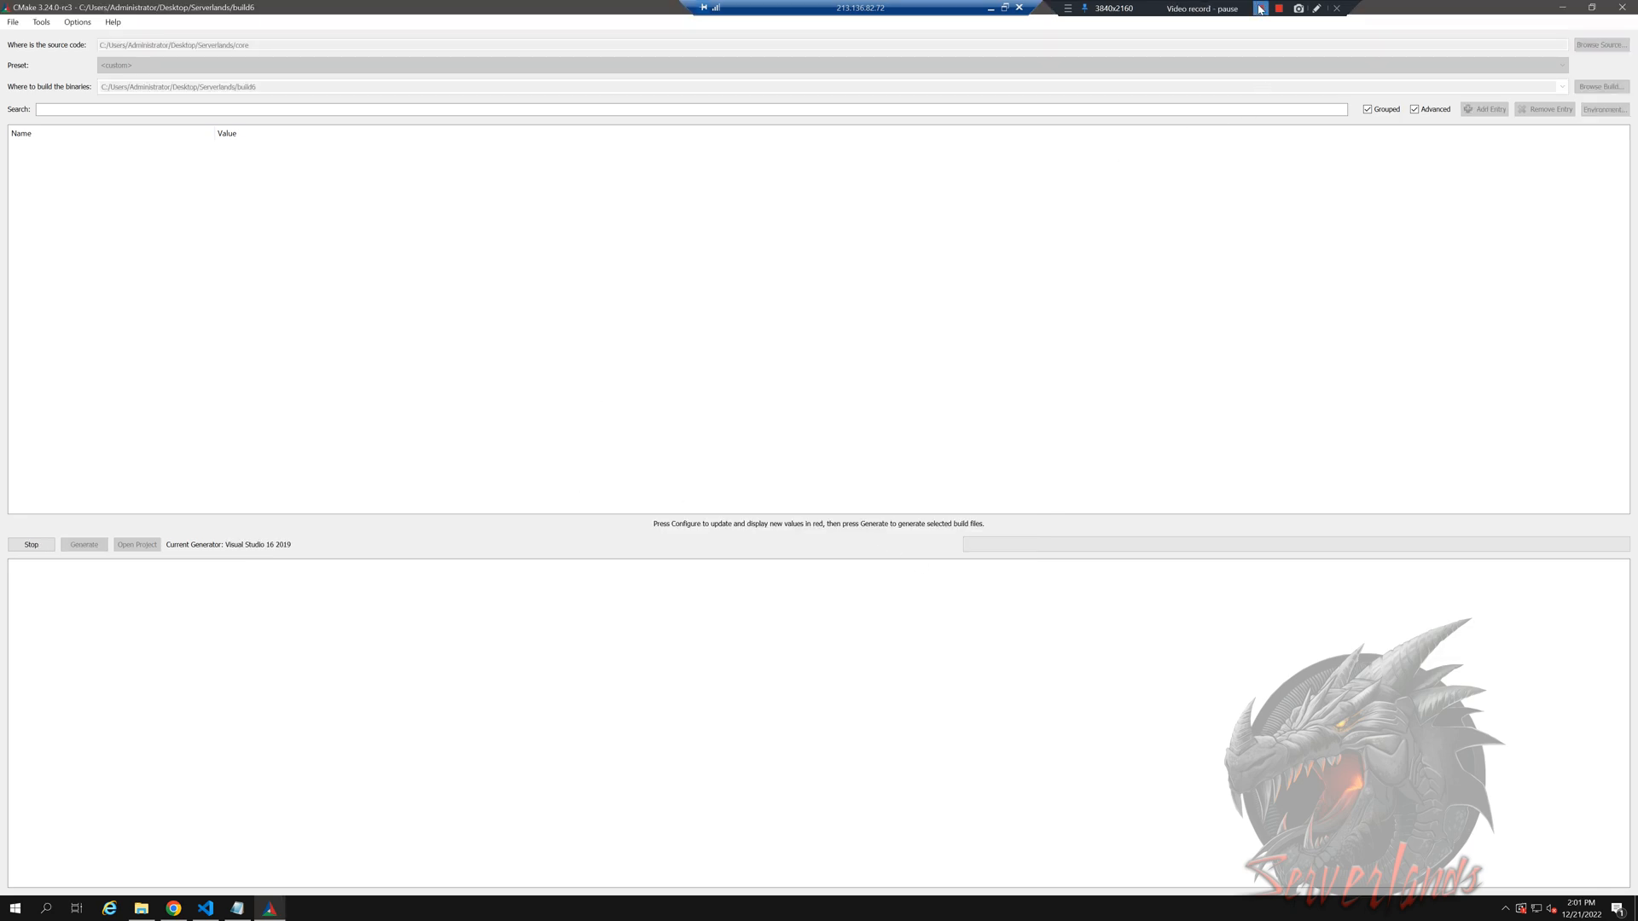
- Run Configure again, then Generate the Visual Studio solution files into build6
click(29, 544)
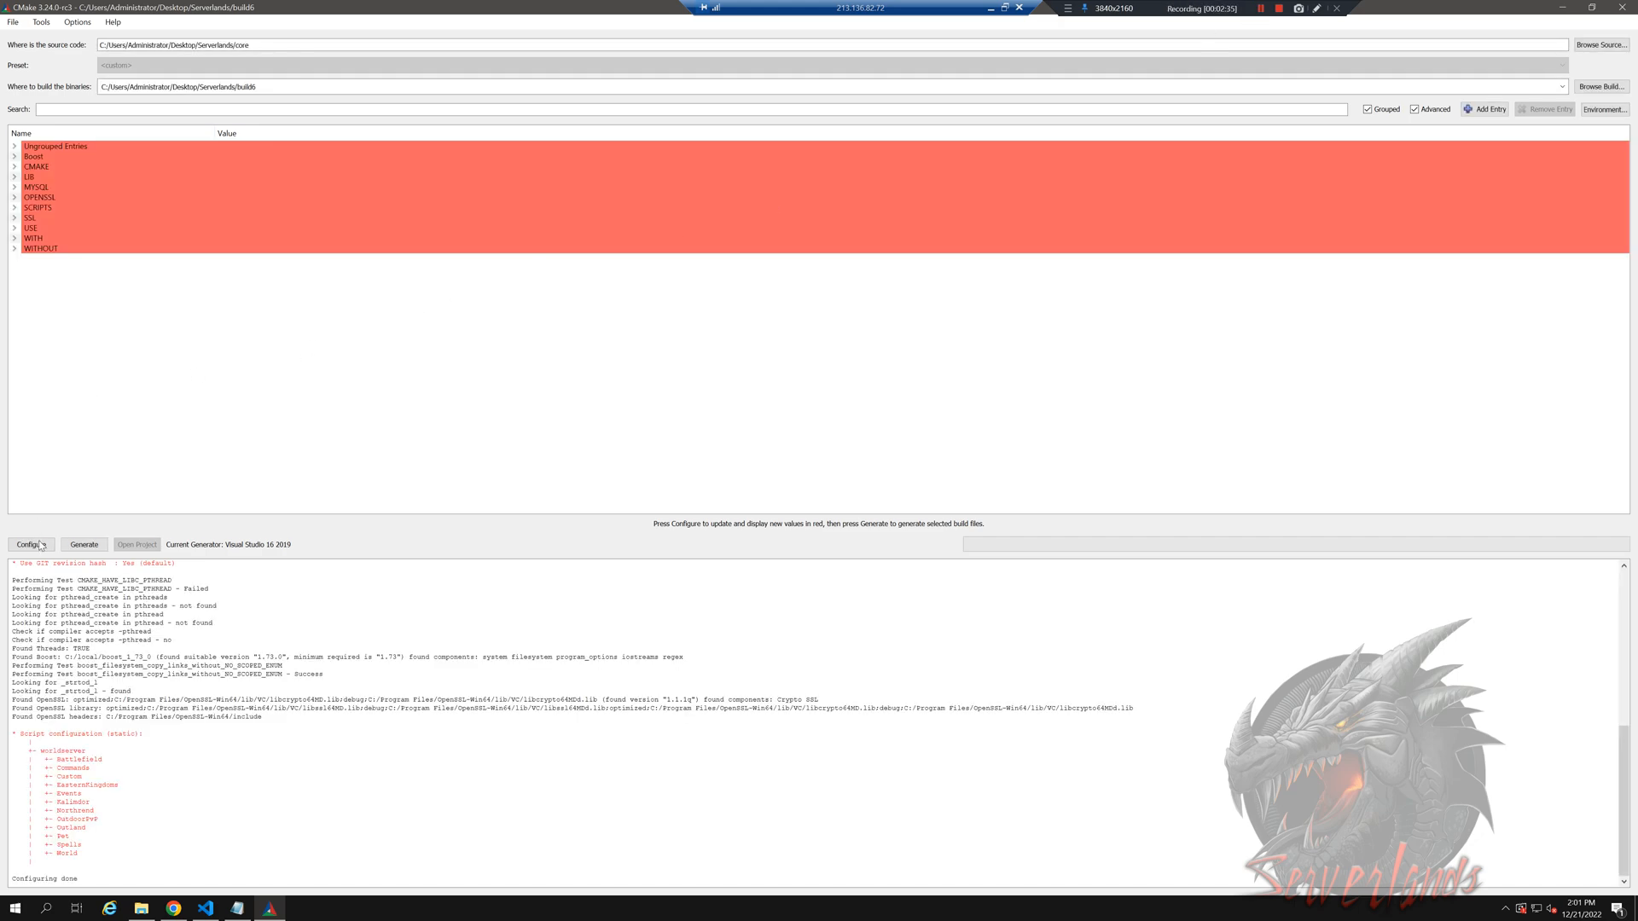
click(31, 544)
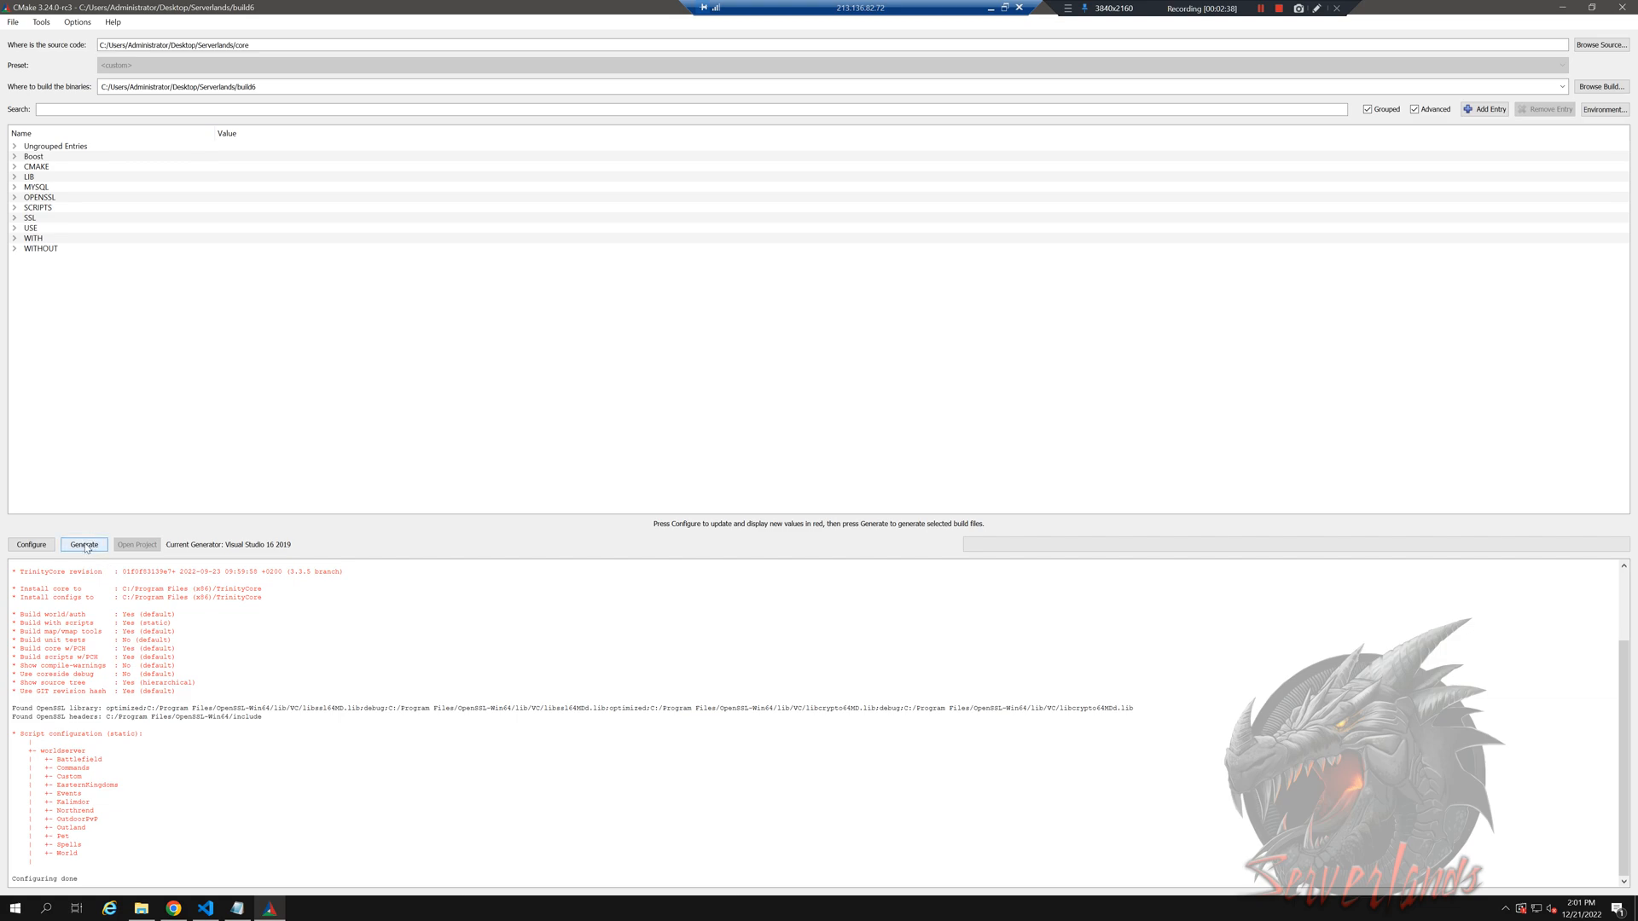
click(82, 544)
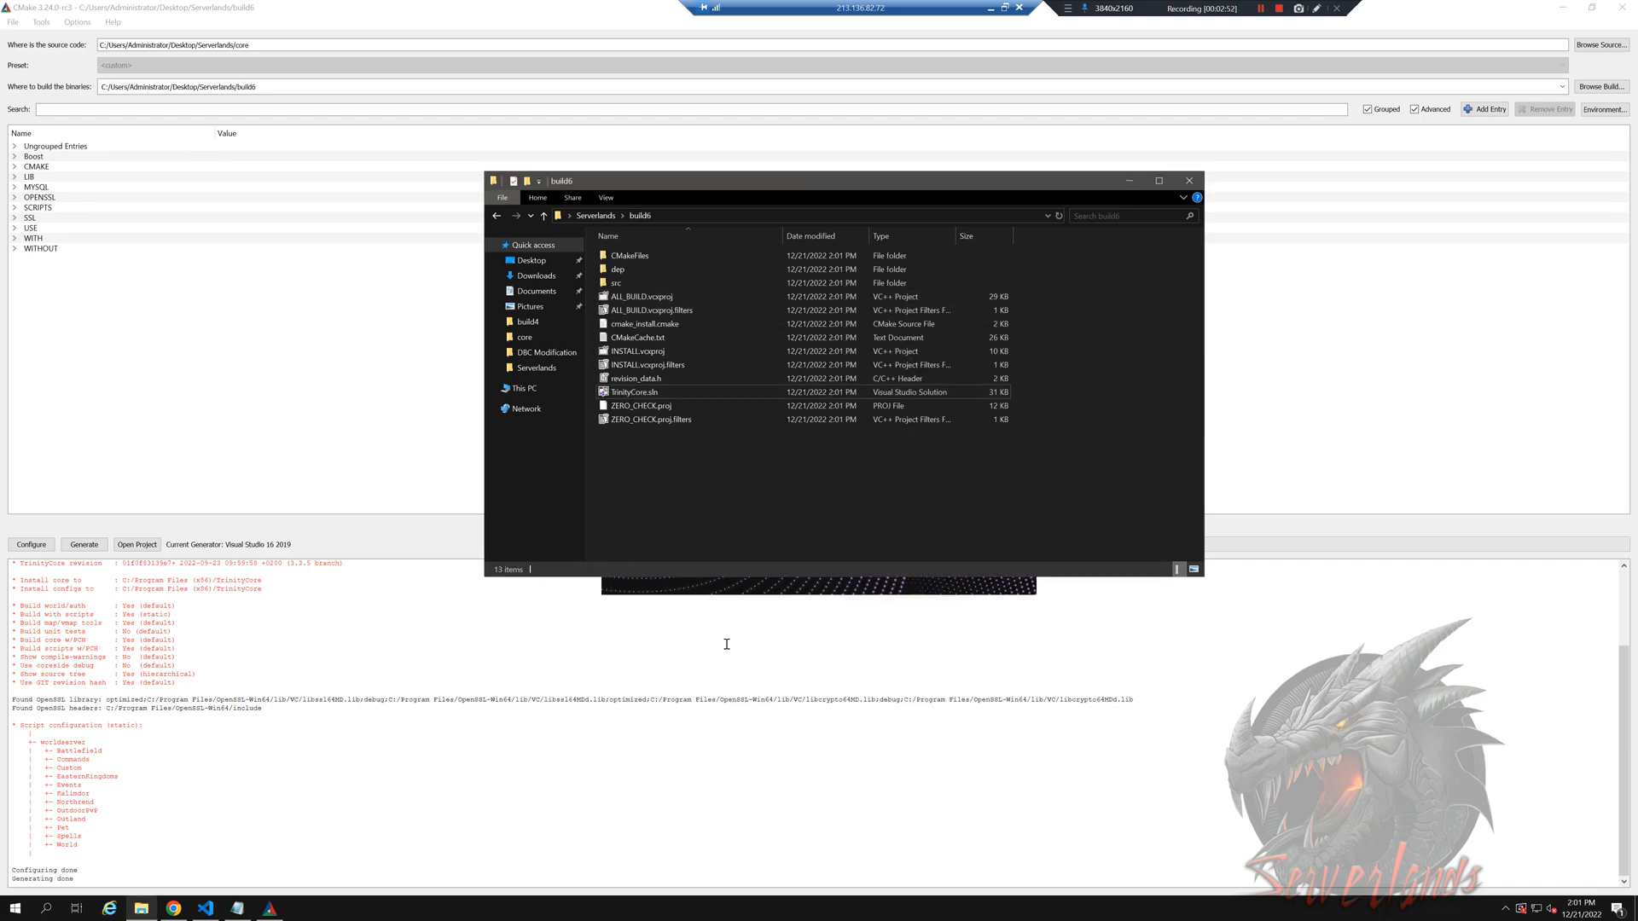
- Open TrinityCore.sln from build6 in Visual Studio and bring up the Build menu
double_click(633, 392)
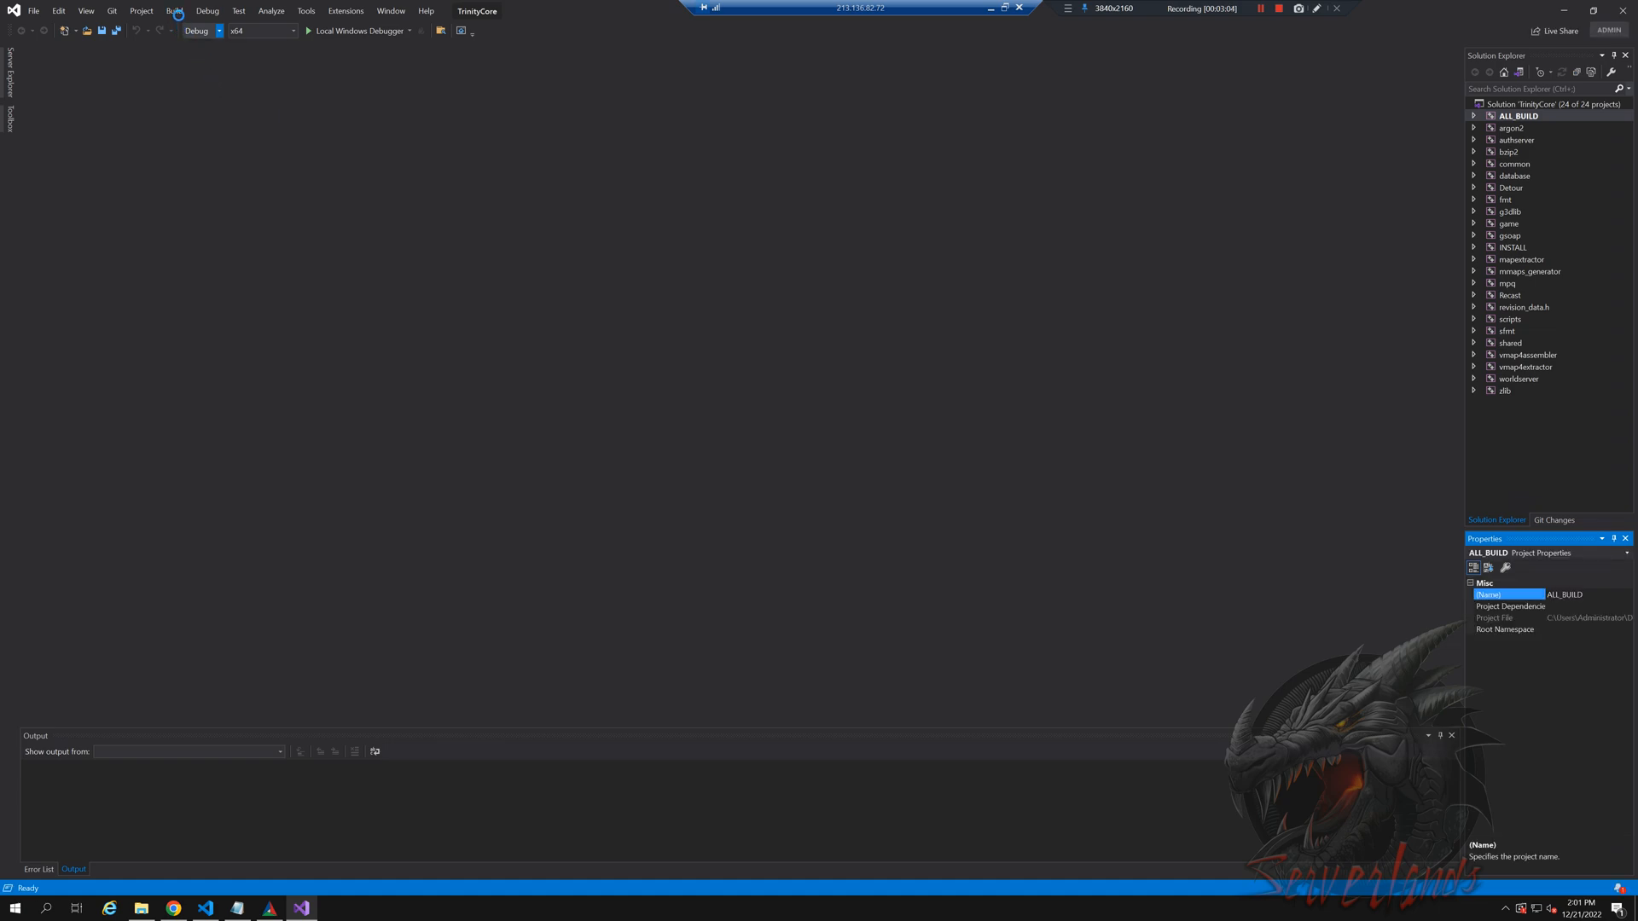
click(174, 10)
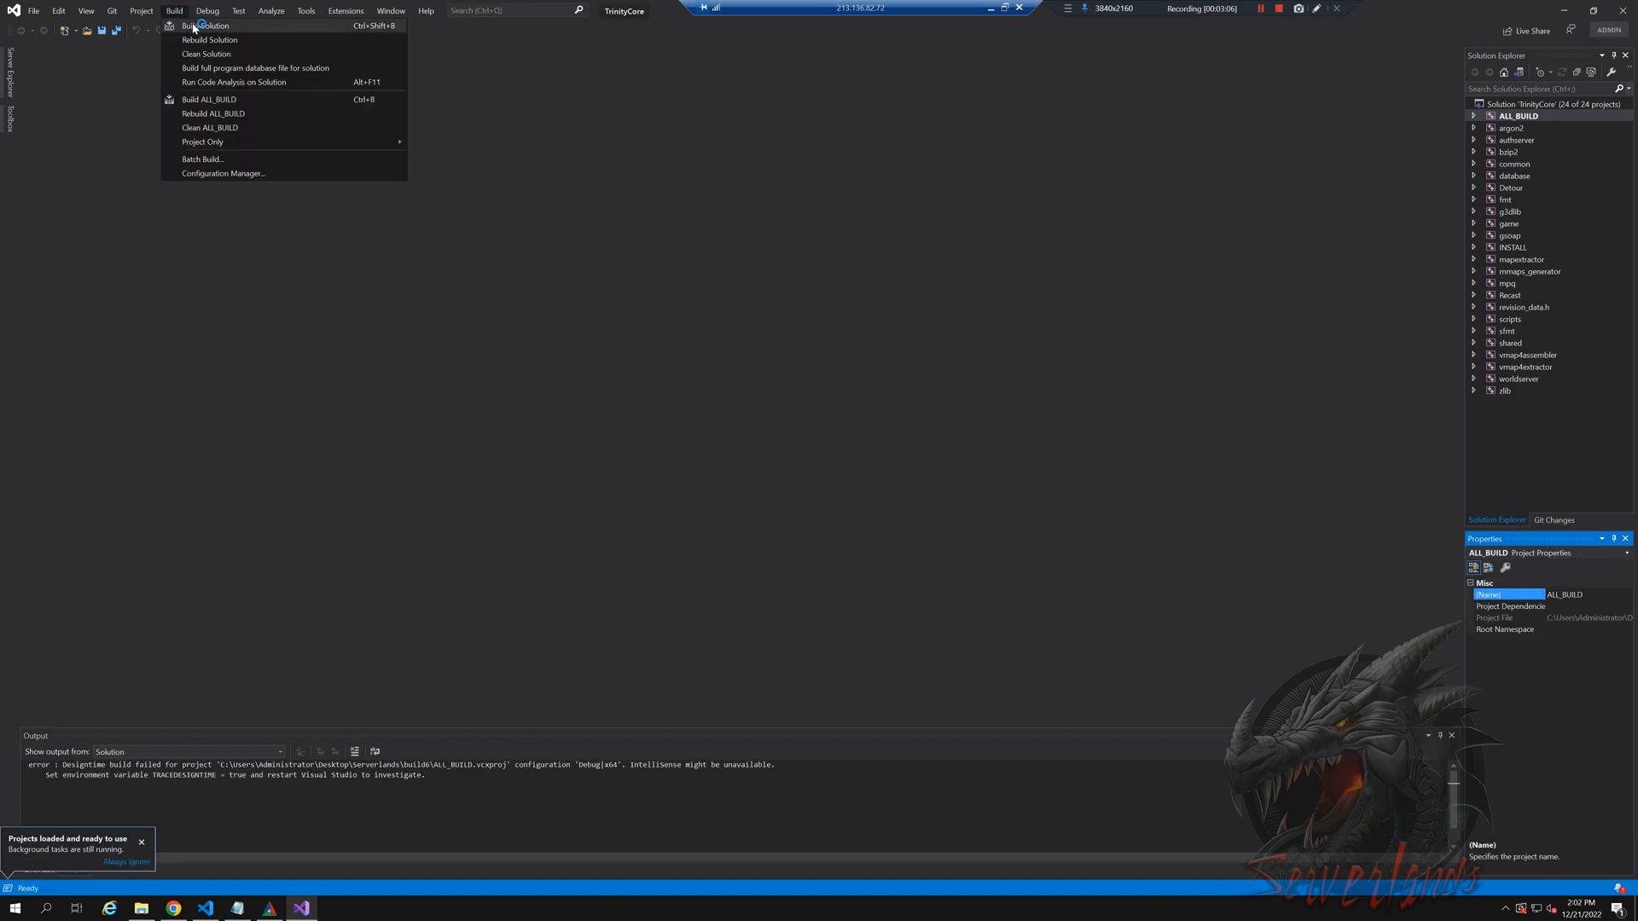